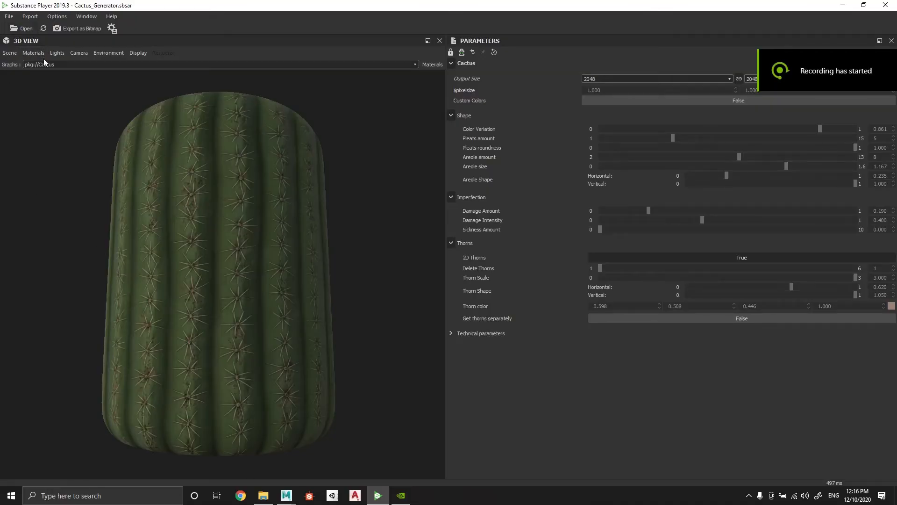
{"action": "mouse_move", "coordinate": [57, 119]}
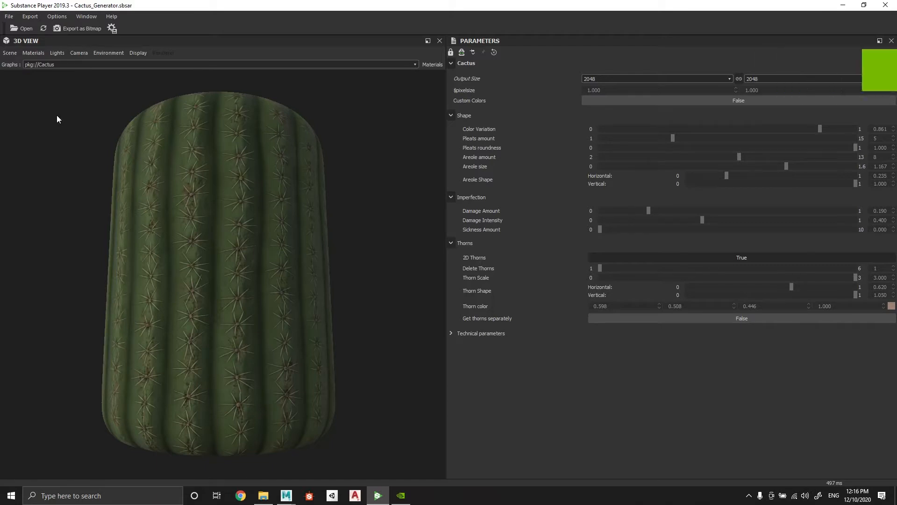
Limit the bitmap export to Base Color, Normal and Height outputs in JPEG format
{"action": "left_click", "coordinate": [77, 28]}
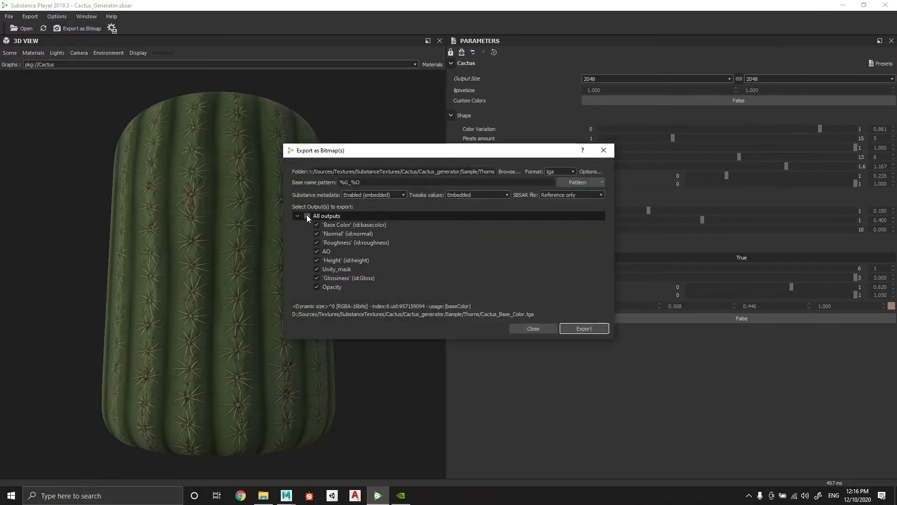
{"action": "left_click", "coordinate": [308, 216]}
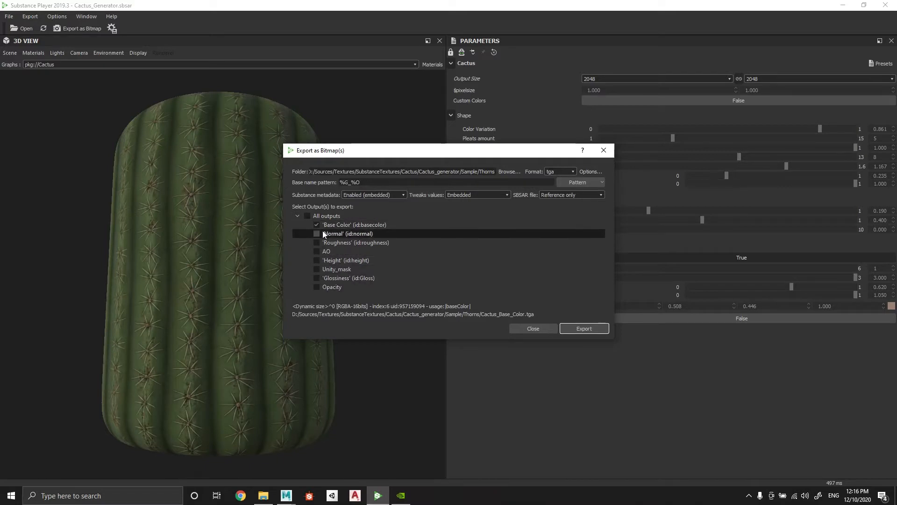
{"action": "left_click", "coordinate": [316, 234]}
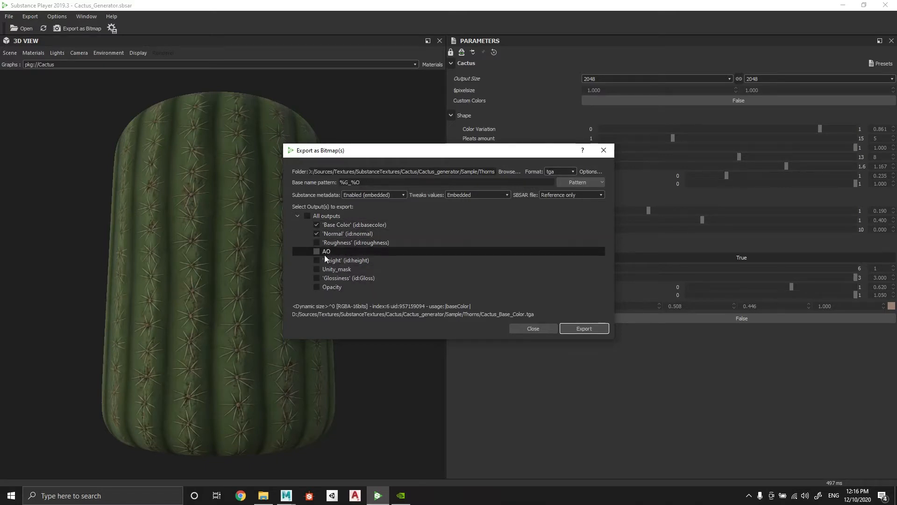
{"action": "left_click", "coordinate": [317, 260]}
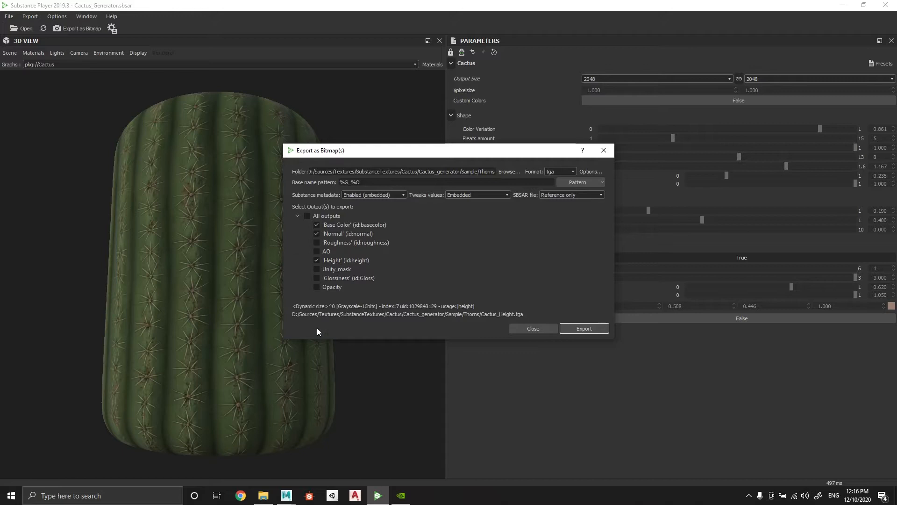
{"action": "mouse_move", "coordinate": [584, 328]}
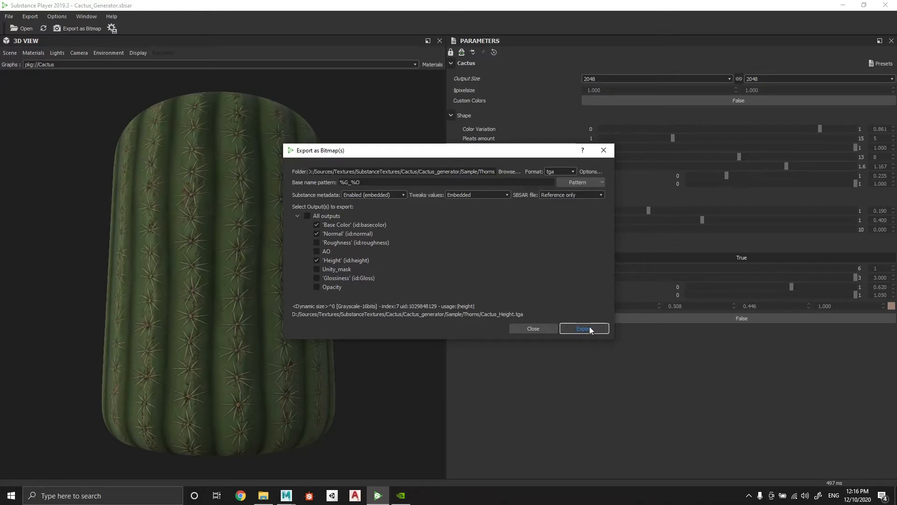
{"action": "left_click", "coordinate": [561, 171]}
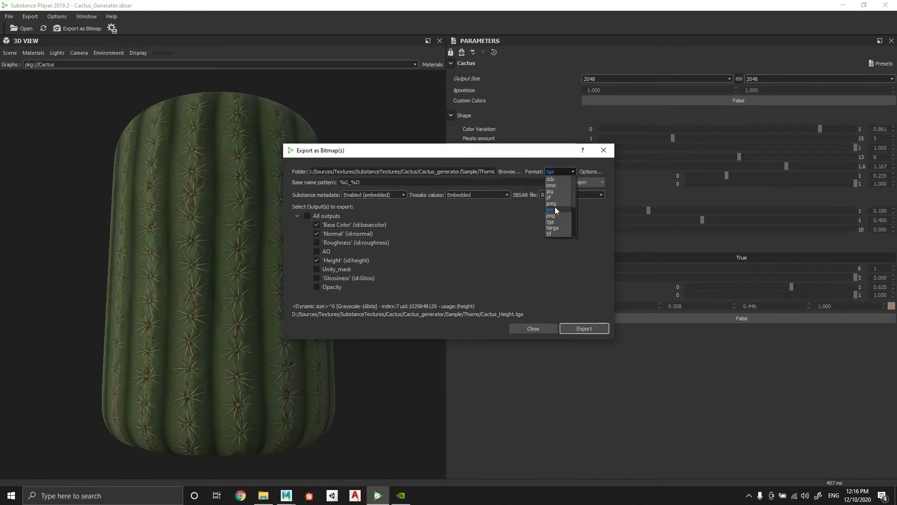
{"action": "left_click", "coordinate": [551, 204]}
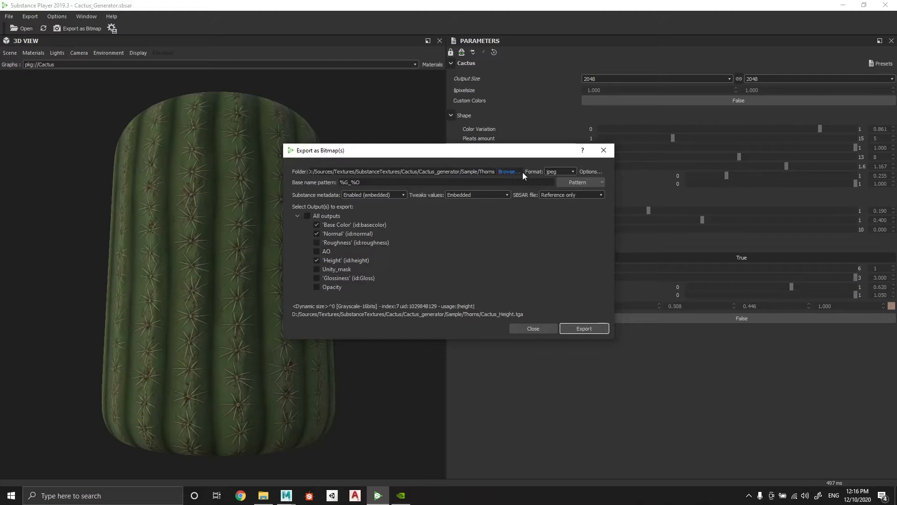
Set the Sample folder as destination and export the three maps
{"action": "left_click", "coordinate": [508, 171]}
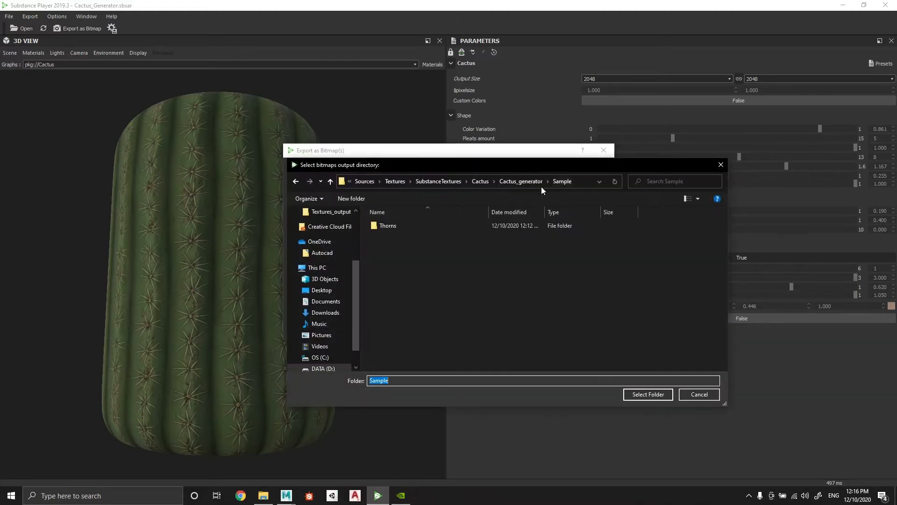
{"action": "left_click", "coordinate": [647, 395]}
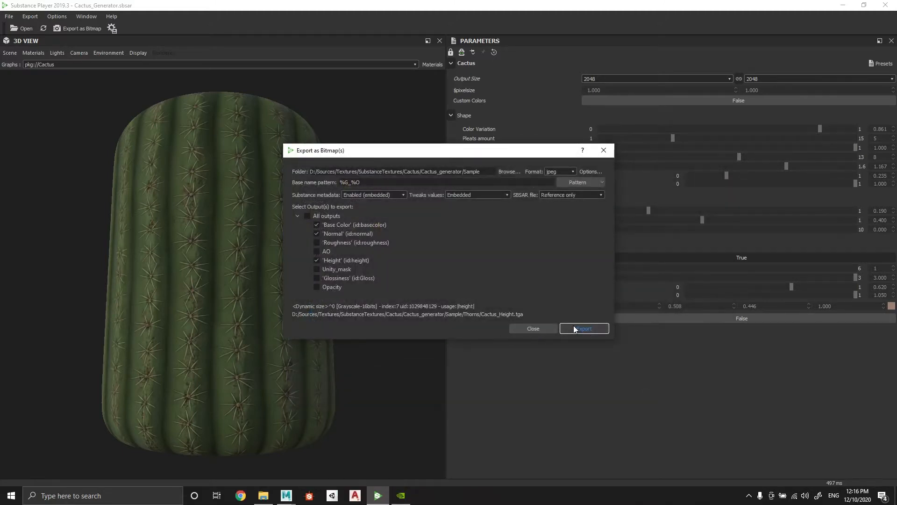
{"action": "left_click", "coordinate": [584, 328]}
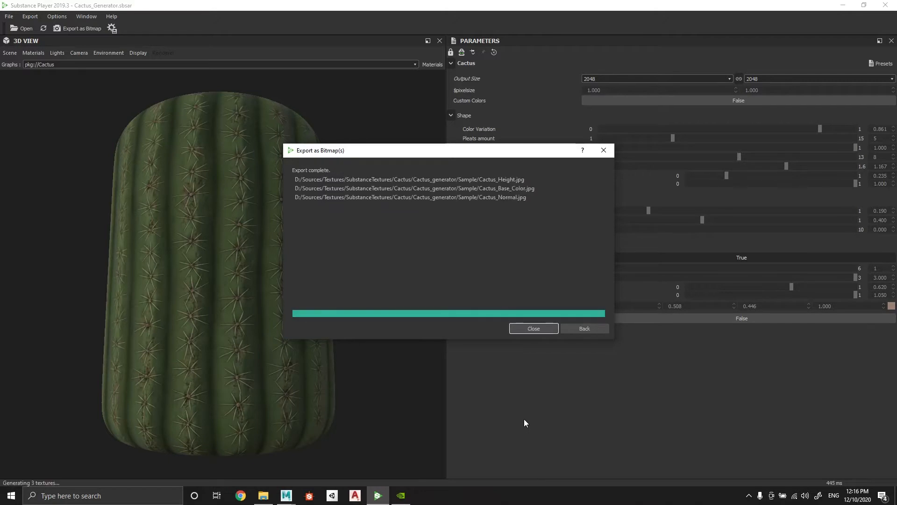
{"action": "left_click", "coordinate": [533, 328]}
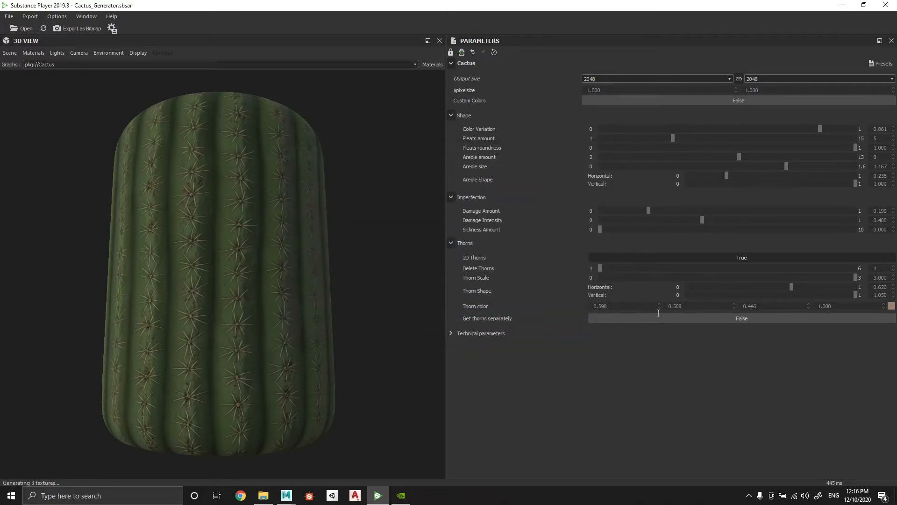
Set Get thorns separately to True and export the thorn maps, including Opacity, to Thorns
{"action": "left_click", "coordinate": [740, 318]}
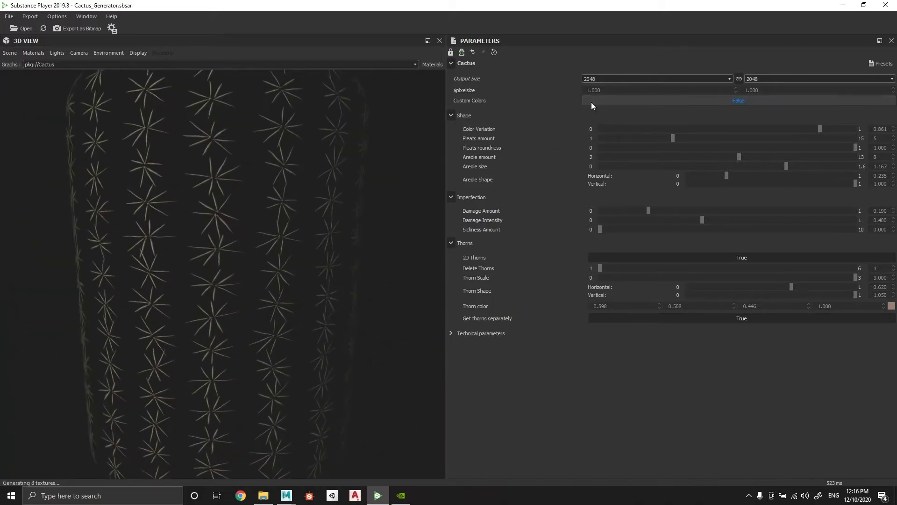
{"action": "left_click", "coordinate": [78, 28]}
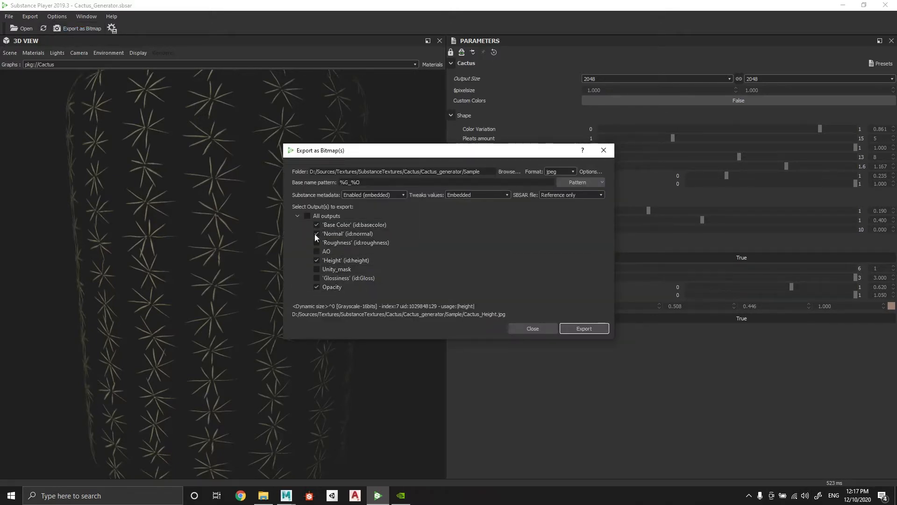
{"action": "left_click", "coordinate": [508, 171]}
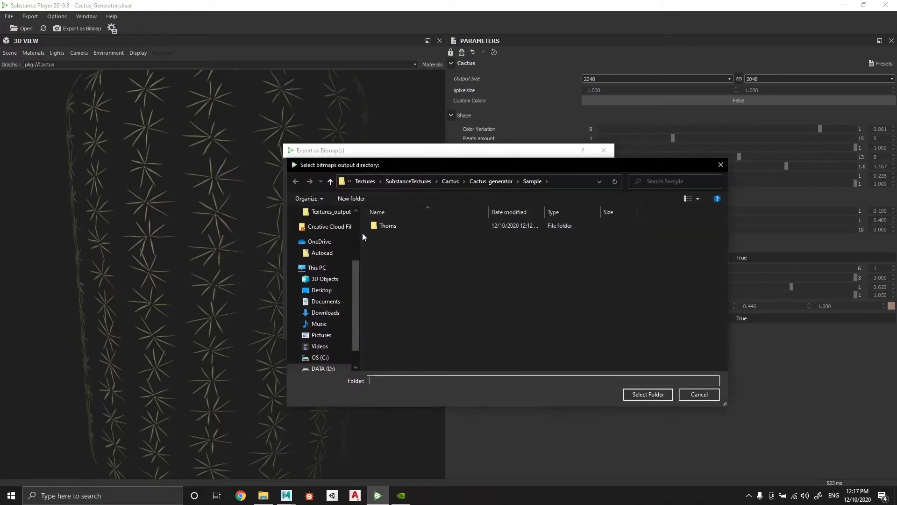
{"action": "left_click", "coordinate": [647, 395]}
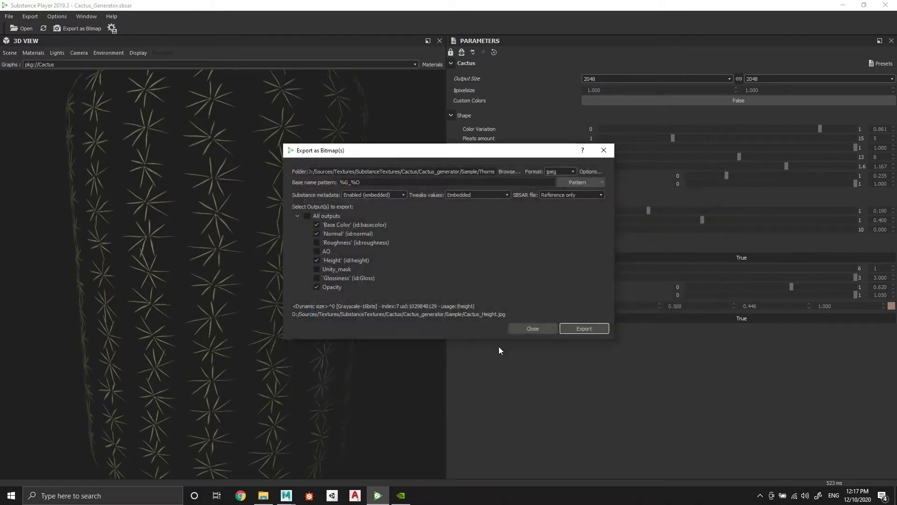
{"action": "left_click", "coordinate": [583, 328]}
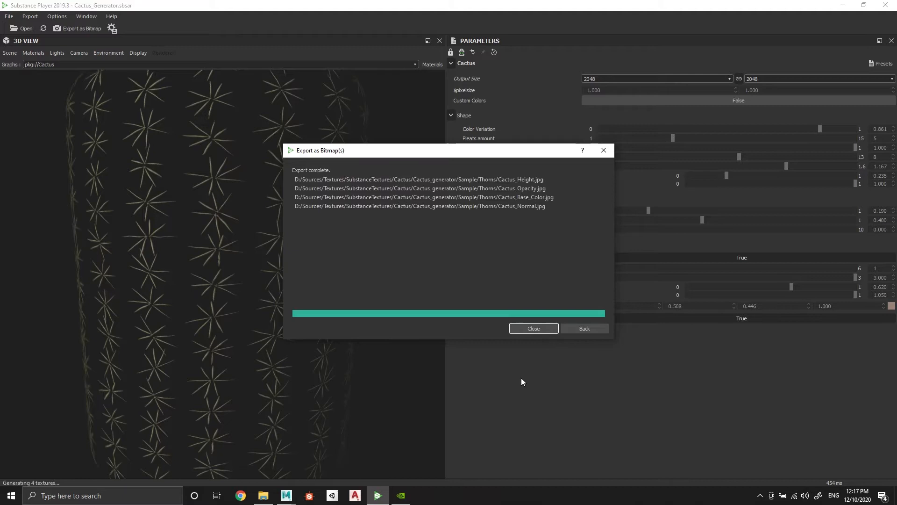
{"action": "left_click", "coordinate": [532, 328]}
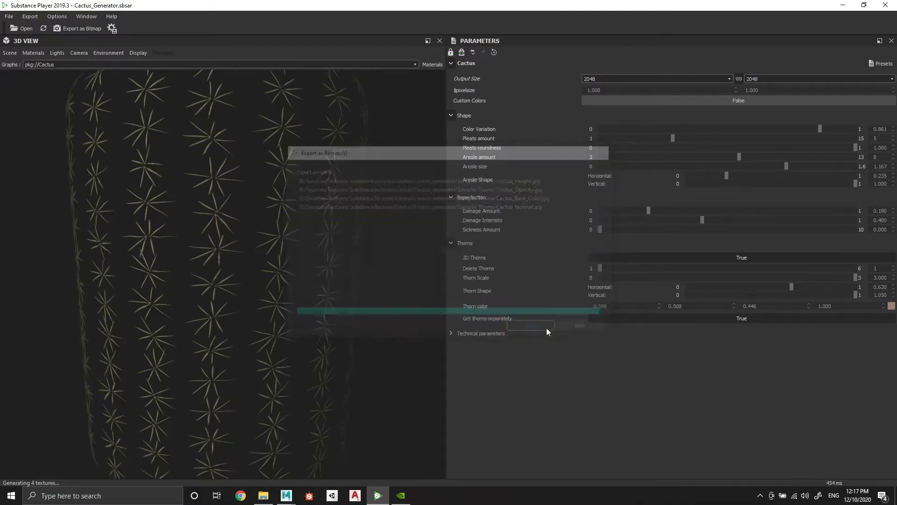
{"action": "mouse_move", "coordinate": [286, 496]}
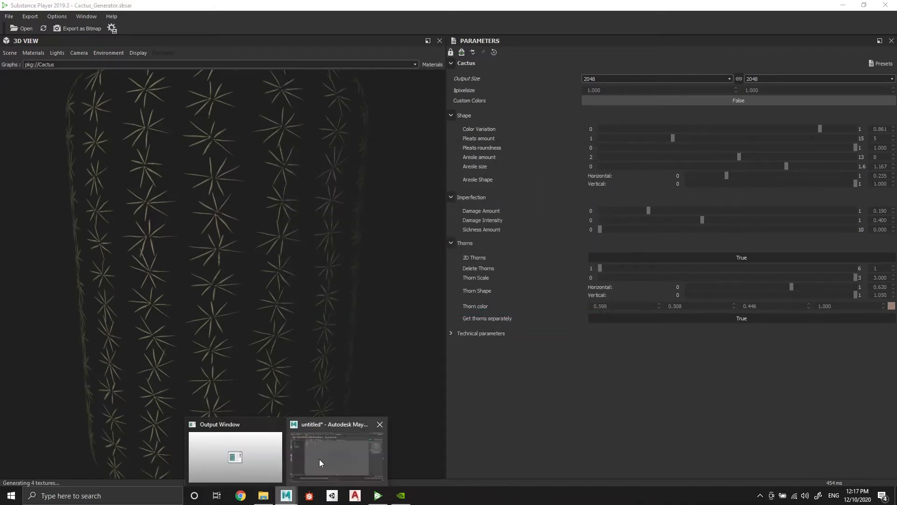
Create a polygon cylinder and bevel its top rim with Fraction 0.5 and 4 segments
{"action": "left_click", "coordinate": [337, 452]}
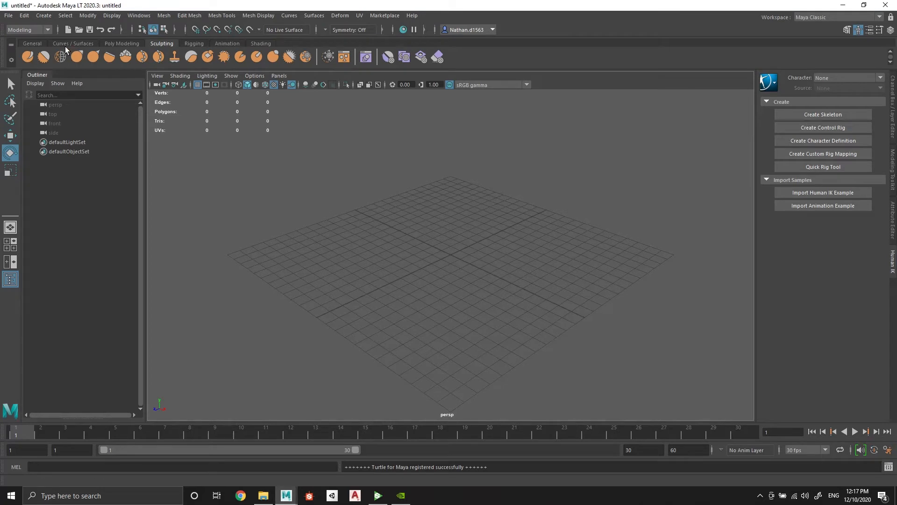
{"action": "left_click", "coordinate": [121, 43]}
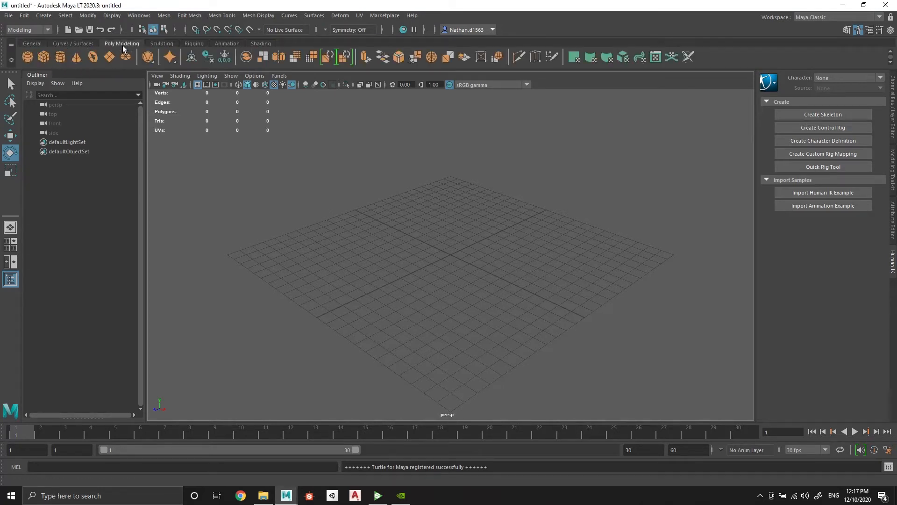
{"action": "left_click", "coordinate": [43, 56]}
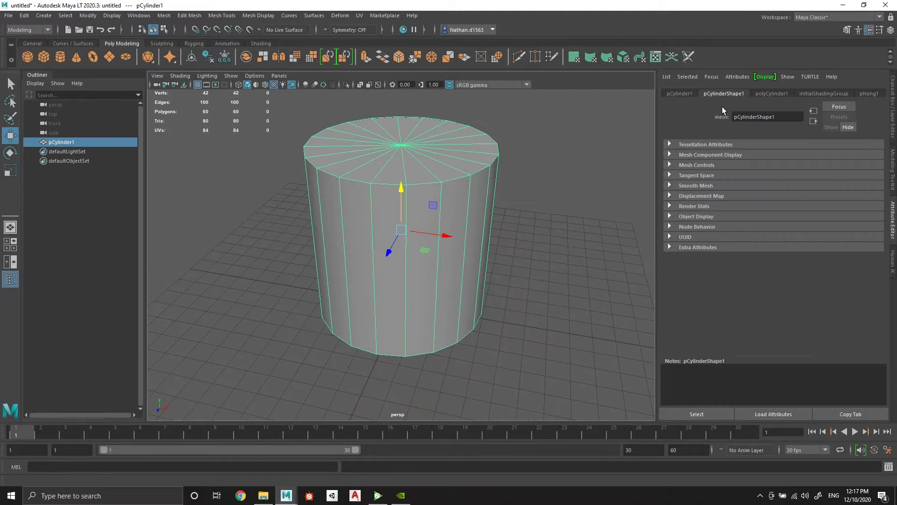
{"action": "left_click", "coordinate": [770, 93]}
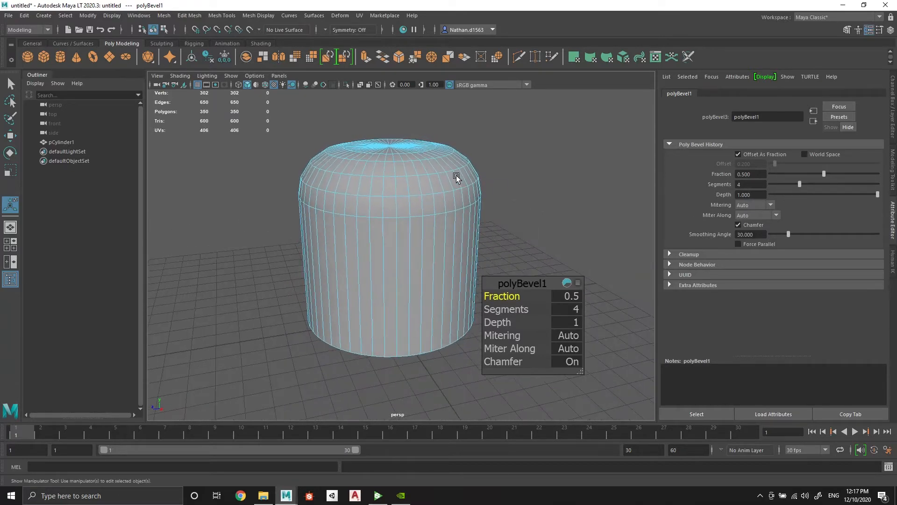
Delete the top faces, scale the border edges closed, and bevel the rim again at two segments
{"action": "right_click", "coordinate": [408, 226]}
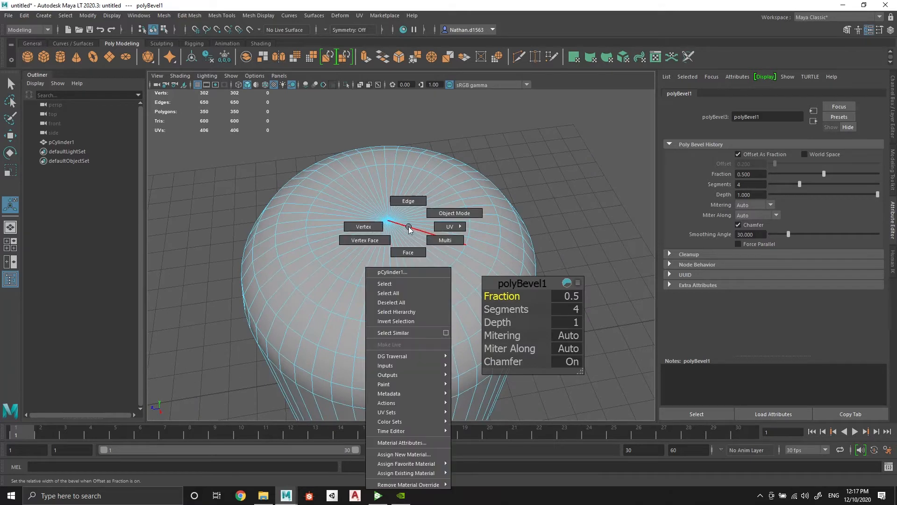
{"action": "left_click", "coordinate": [454, 213]}
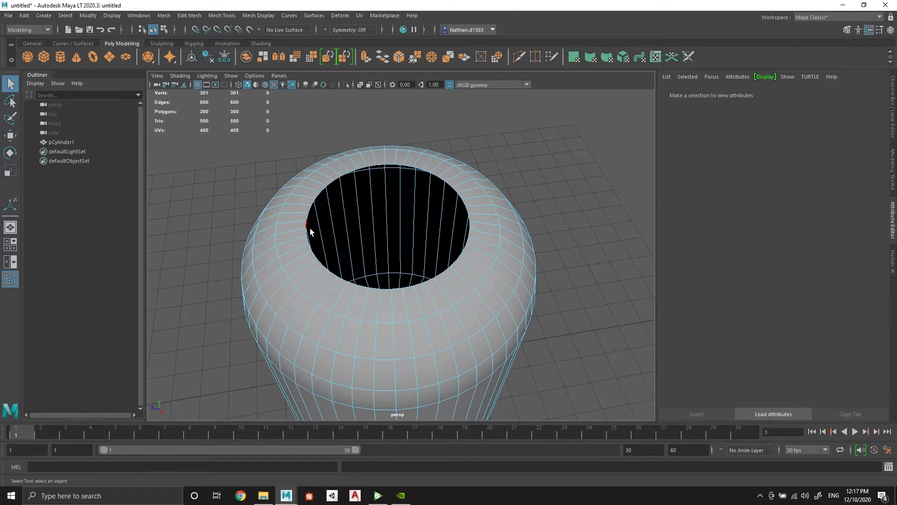
{"action": "left_click", "coordinate": [426, 229]}
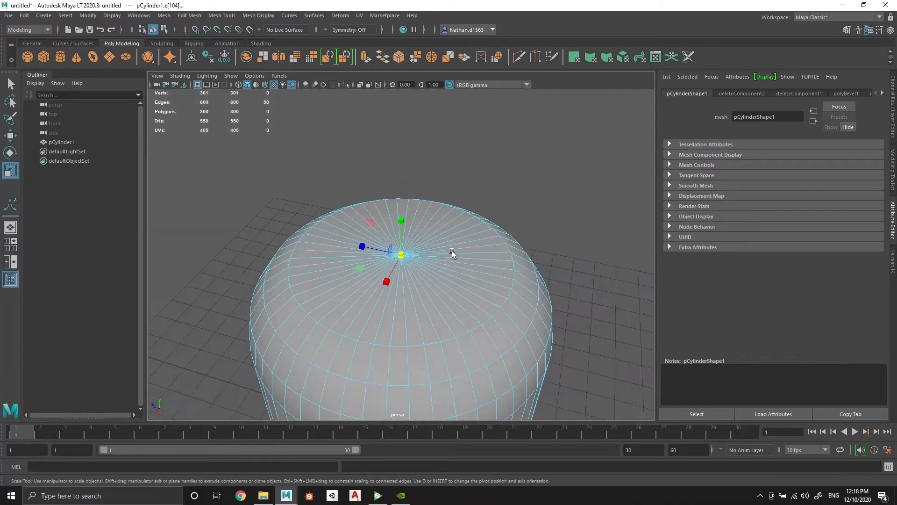
{"action": "left_click", "coordinate": [597, 161]}
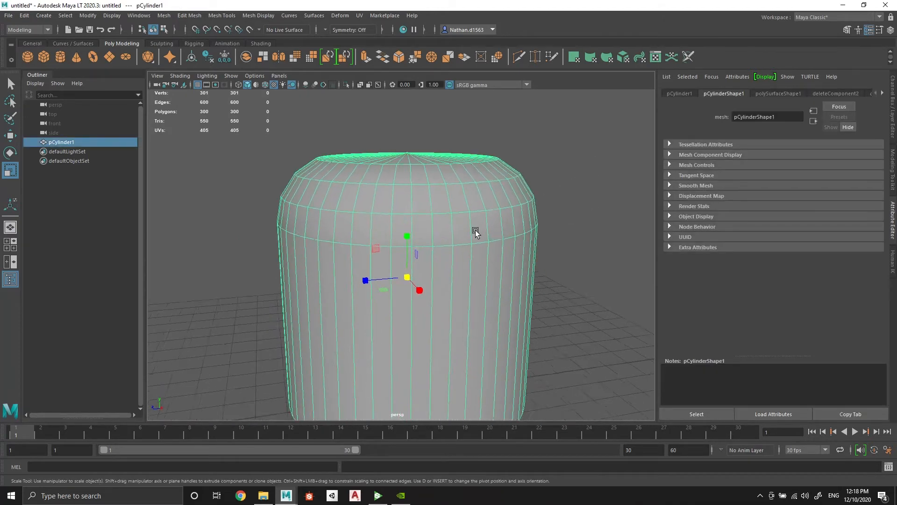
{"action": "left_click", "coordinate": [10, 135]}
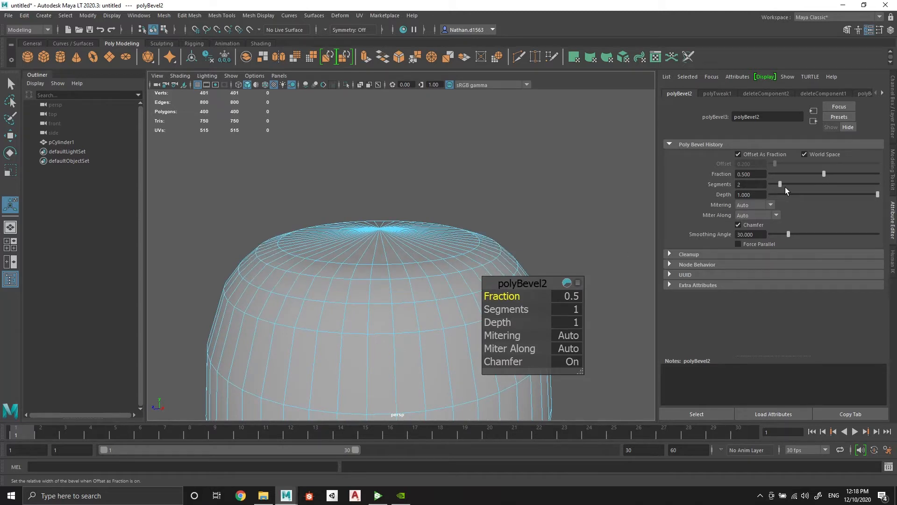
Bevel the cylinder's bottom edge and scale it up in Y into a tall column
{"action": "right_click", "coordinate": [380, 238]}
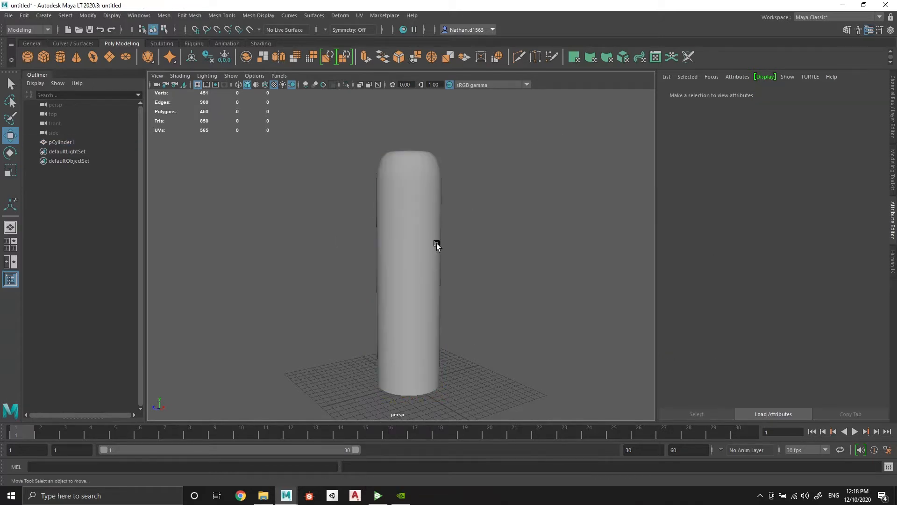
Assign a new Phong material named Cactus_shape and rename pCylinder1 to Cactus
{"action": "right_click", "coordinate": [436, 243]}
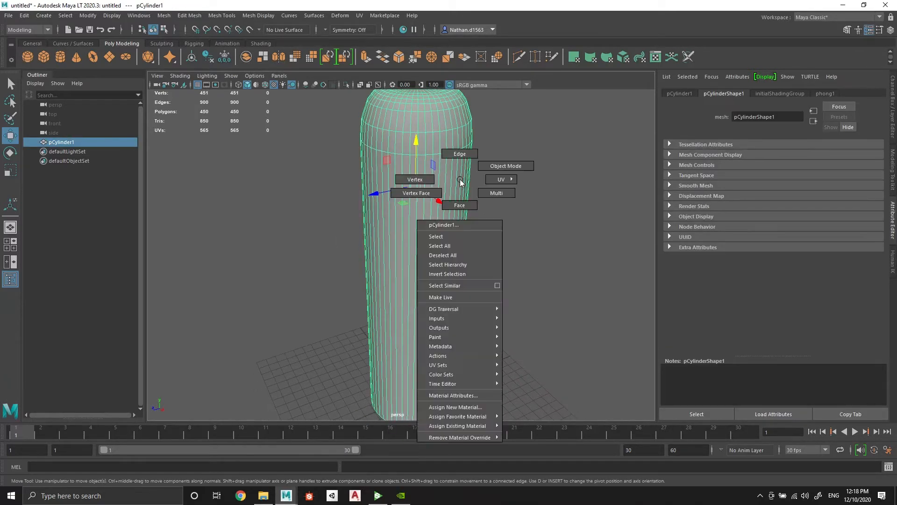
{"action": "left_click", "coordinate": [453, 407]}
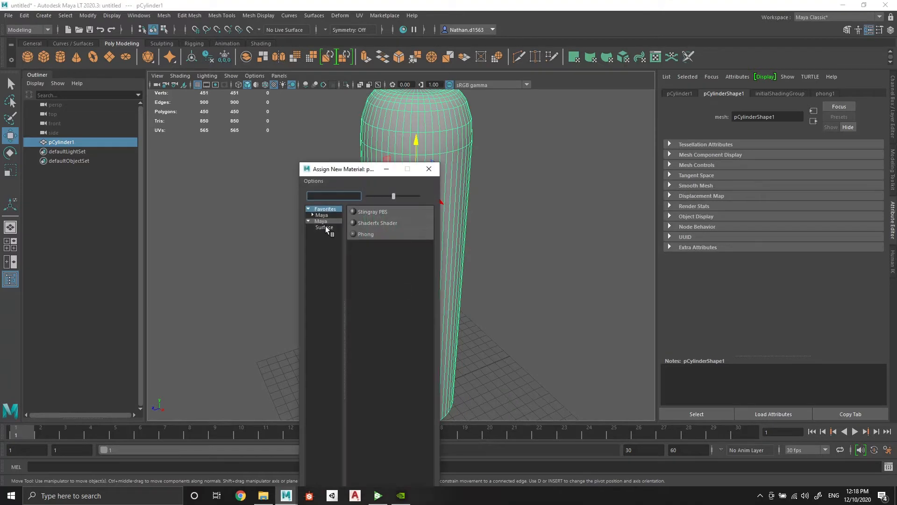
{"action": "left_click", "coordinate": [365, 233]}
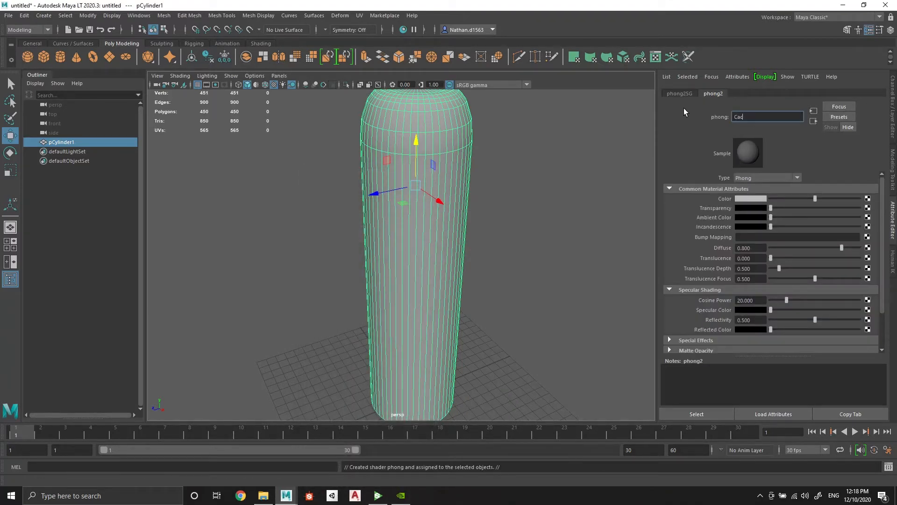
{"action": "type", "text": "Cactus_shape"}
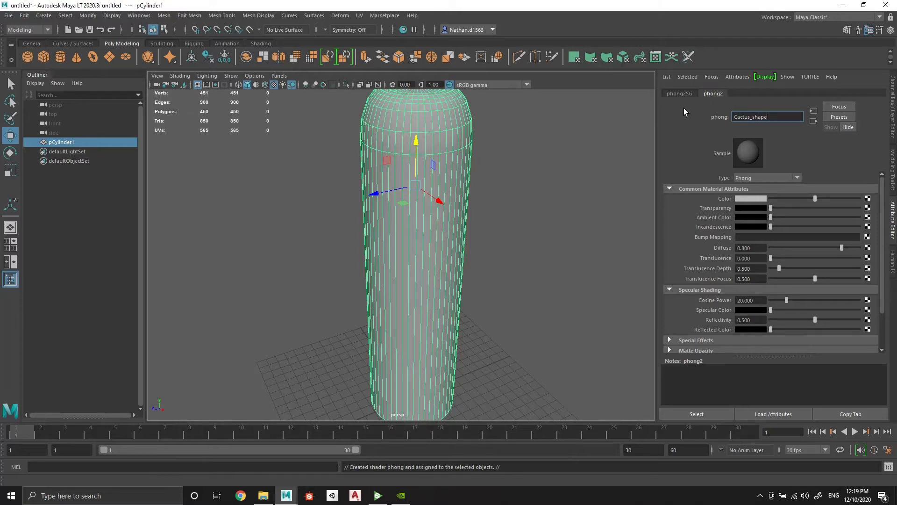
{"action": "key", "text": "Return"}
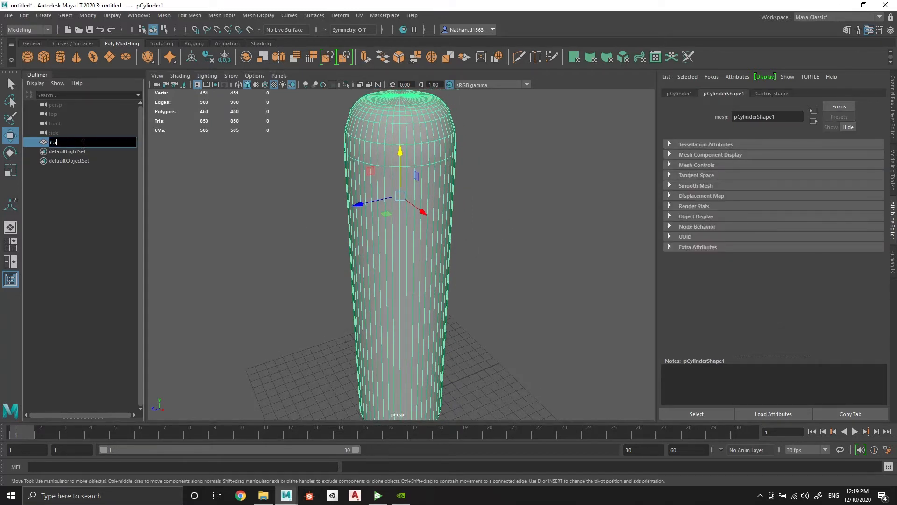
{"action": "type", "text": "ctus"}
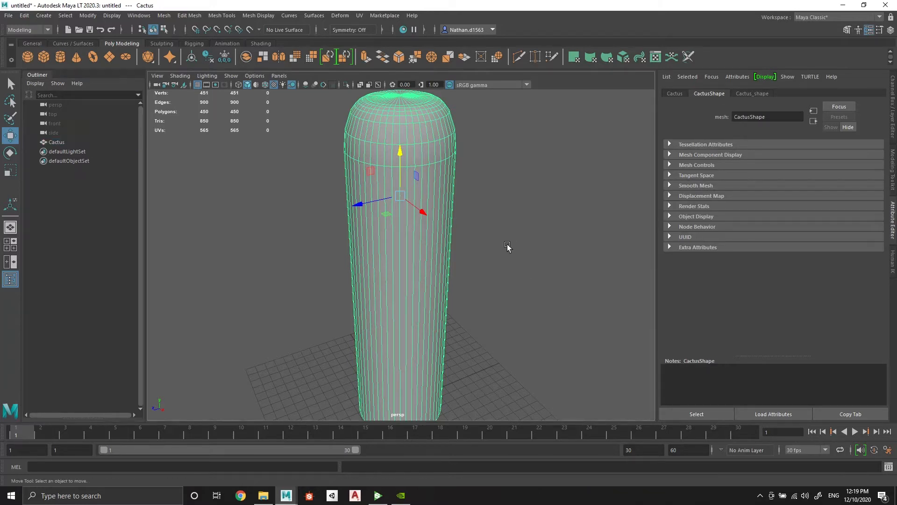
{"action": "left_click", "coordinate": [752, 94]}
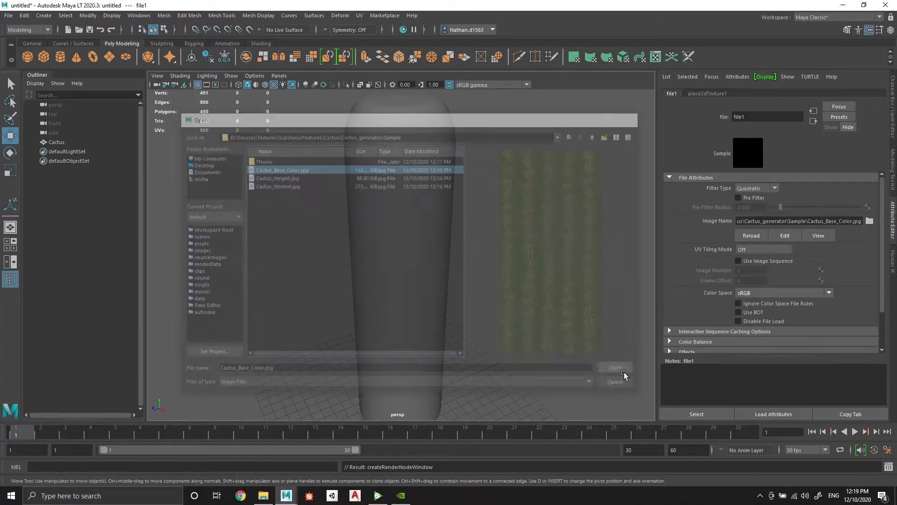
Load Cactus_Base_Color.jpg as the Color map and Cactus_Normal.jpg as the bump map
{"action": "left_click", "coordinate": [614, 367]}
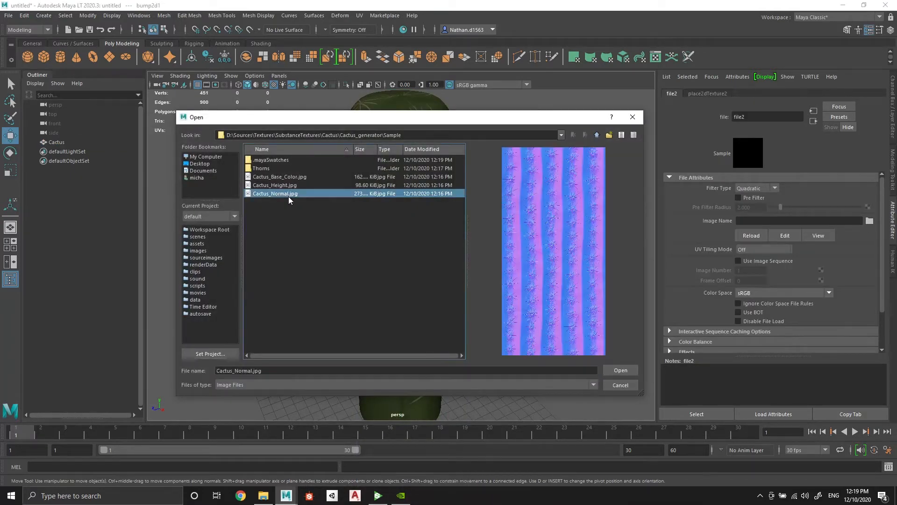
{"action": "left_click", "coordinate": [620, 370]}
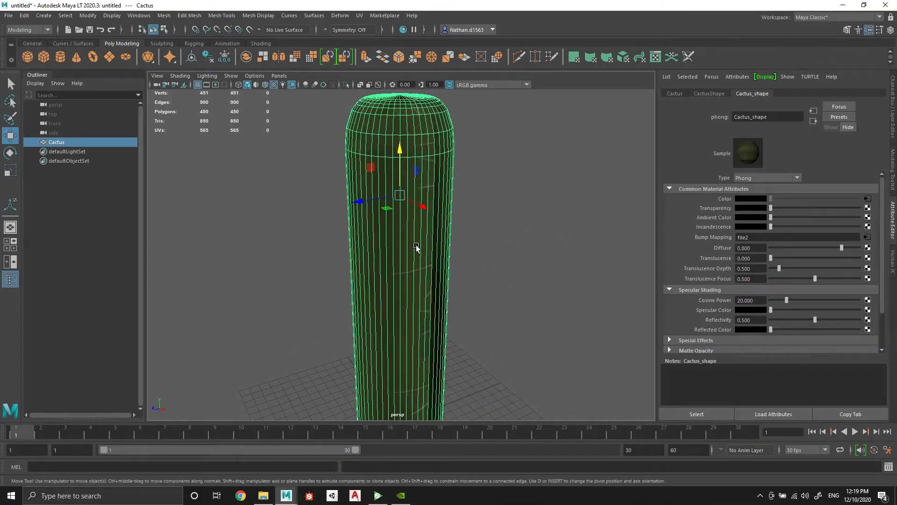
{"action": "left_click", "coordinate": [360, 16]}
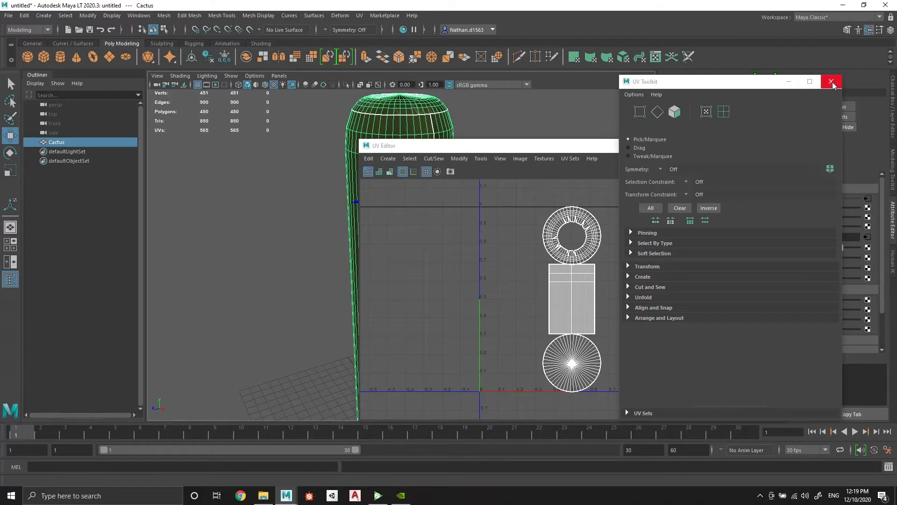
Apply a planar UV projection to the cactus from the UV Editor's marking menu
{"action": "right_click", "coordinate": [401, 137]}
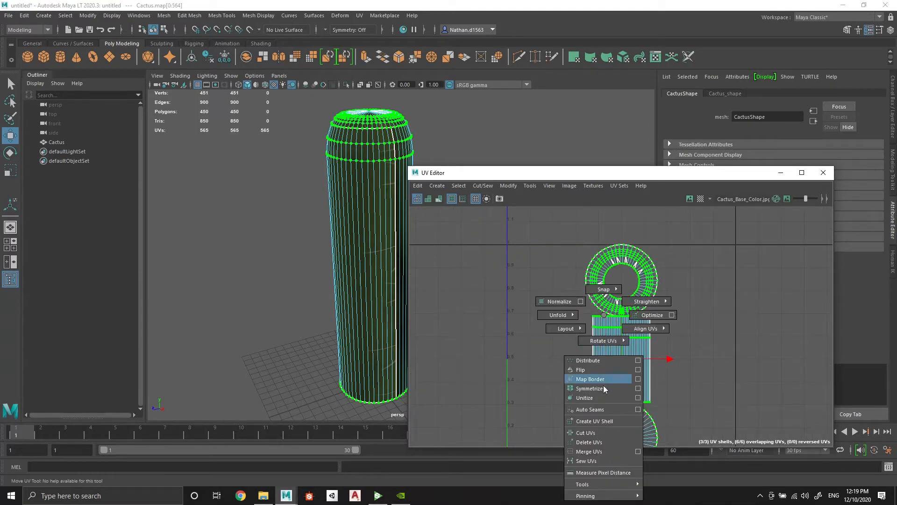
{"action": "left_click", "coordinate": [590, 379]}
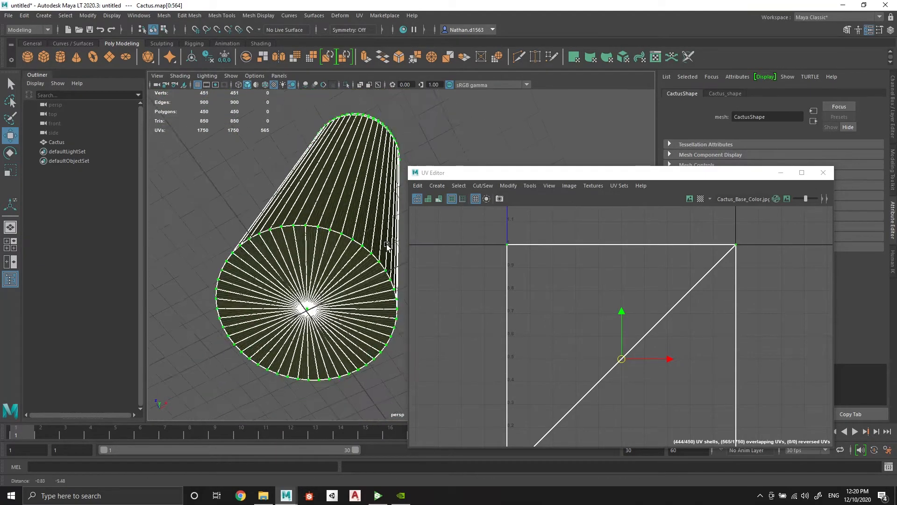
{"action": "left_click", "coordinate": [337, 235]}
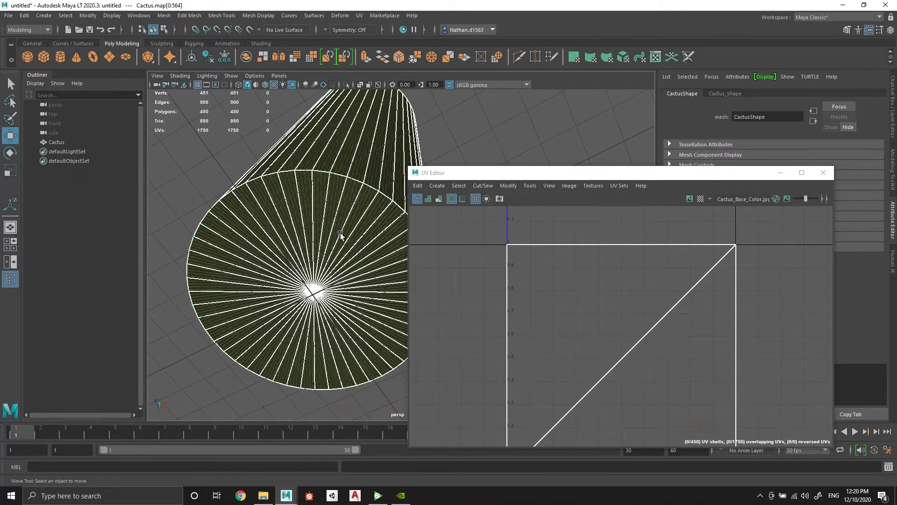
{"action": "left_click", "coordinate": [349, 209]}
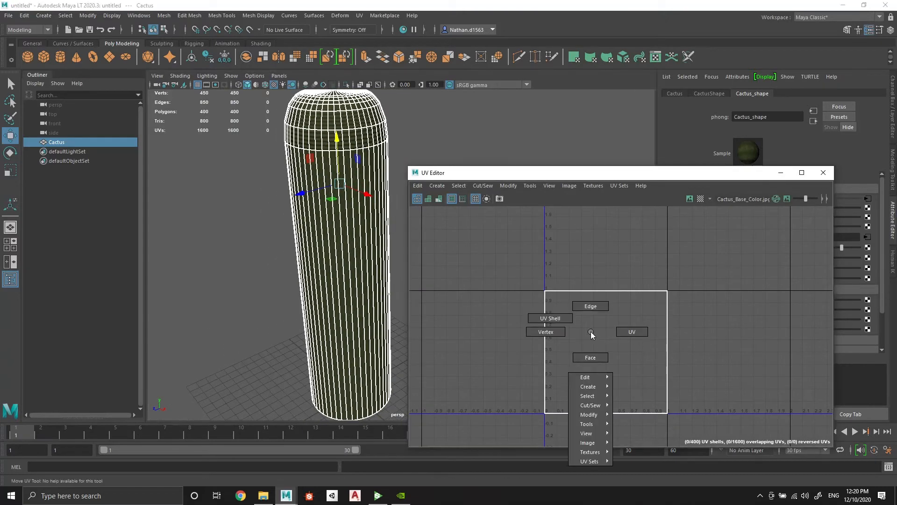
{"action": "mouse_move", "coordinate": [590, 306]}
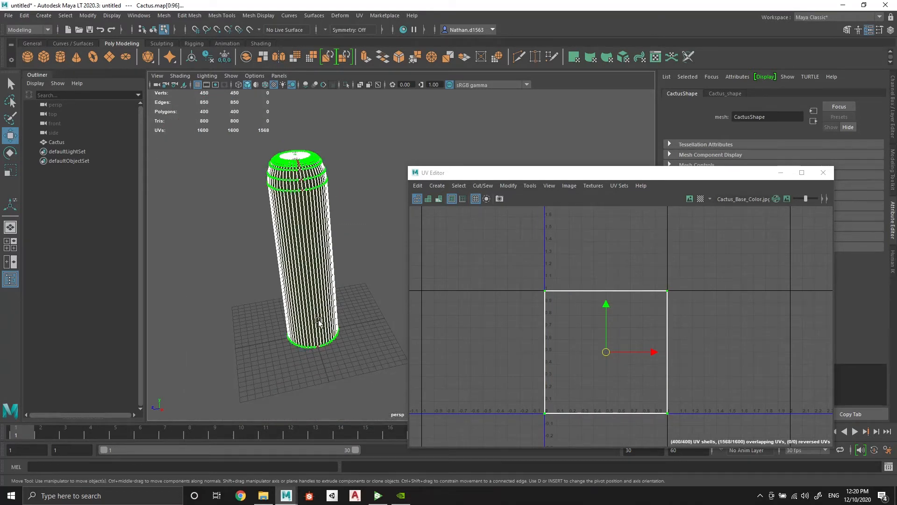
Merge the selected cactus edges' UVs into one shell, then run Arrange and Layout > Layout
{"action": "left_click", "coordinate": [65, 15]}
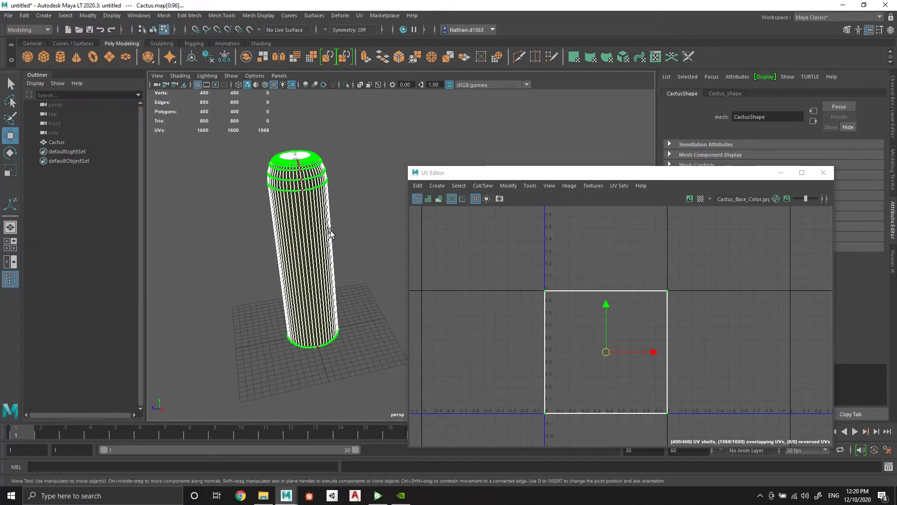
{"action": "left_click", "coordinate": [482, 186]}
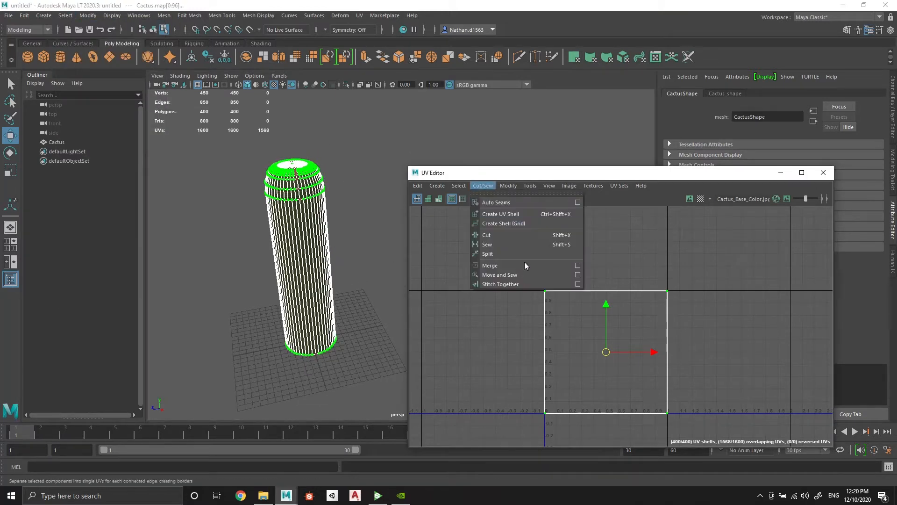
{"action": "left_click", "coordinate": [499, 275]}
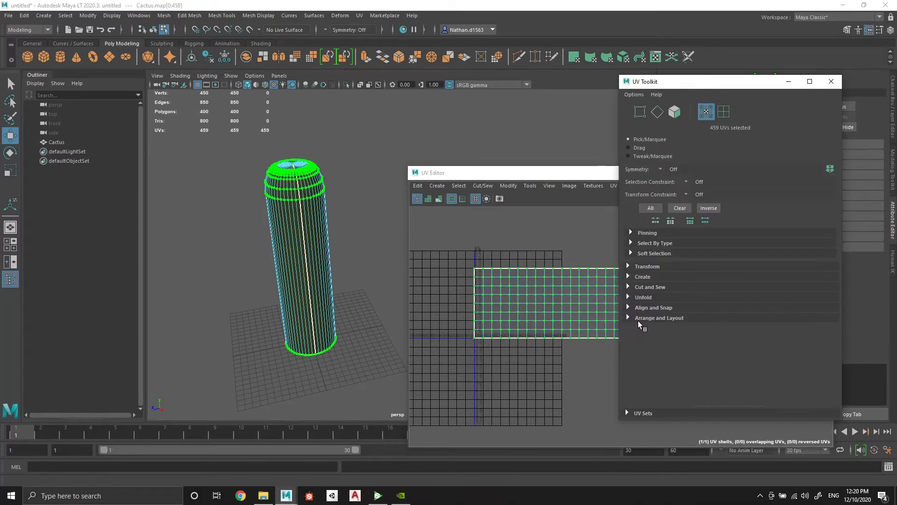
{"action": "left_click", "coordinate": [658, 317]}
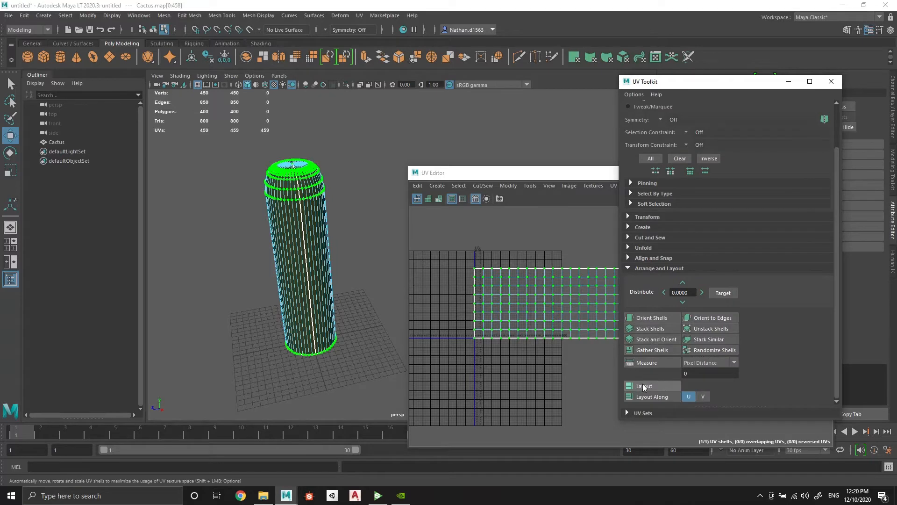
{"action": "left_click", "coordinate": [645, 386]}
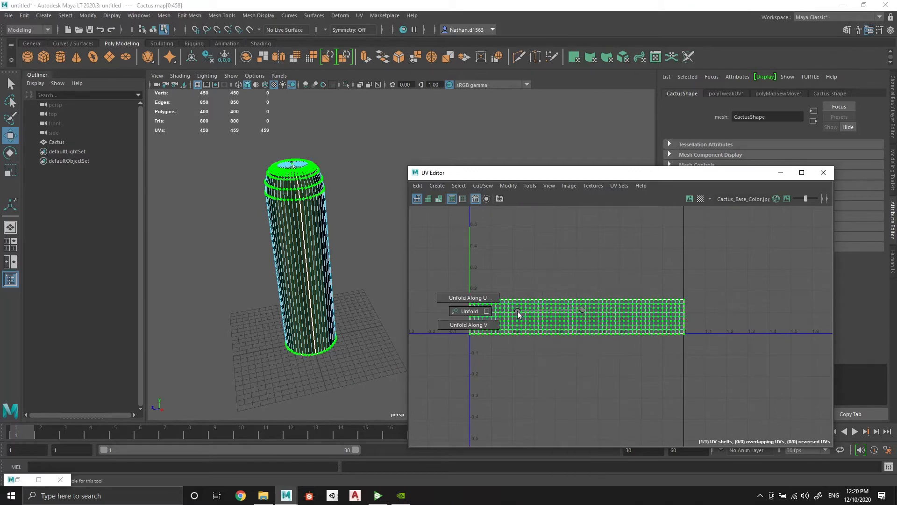
Unfold the cactus UV shell and scale it so the ribs run straight
{"action": "left_click", "coordinate": [469, 311]}
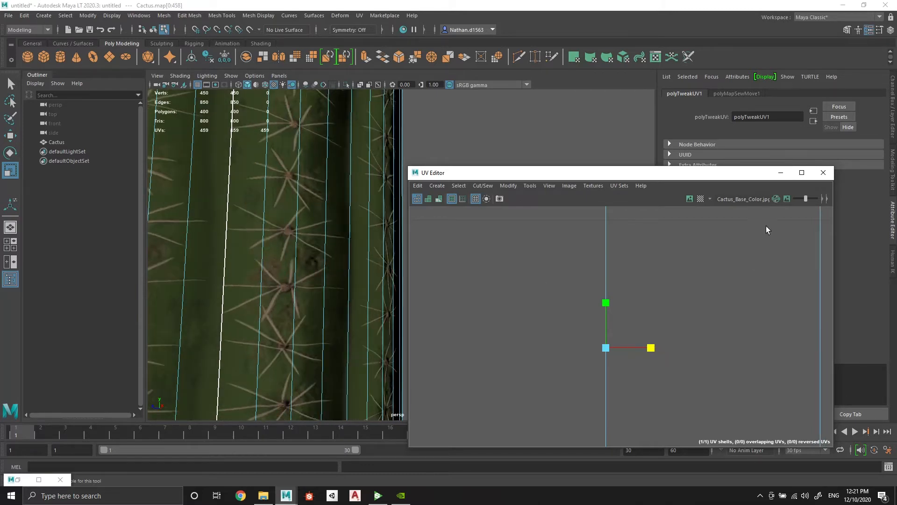
{"action": "right_click", "coordinate": [321, 231]}
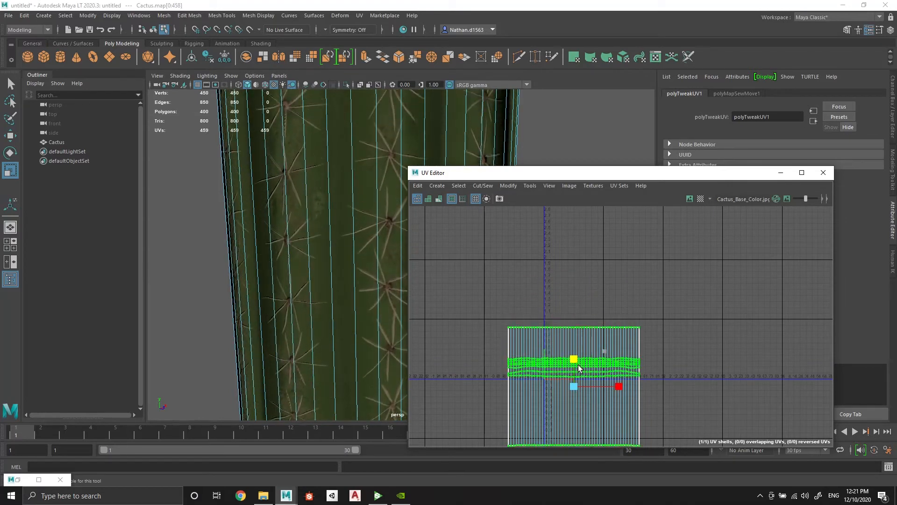
{"action": "right_click", "coordinate": [307, 193]}
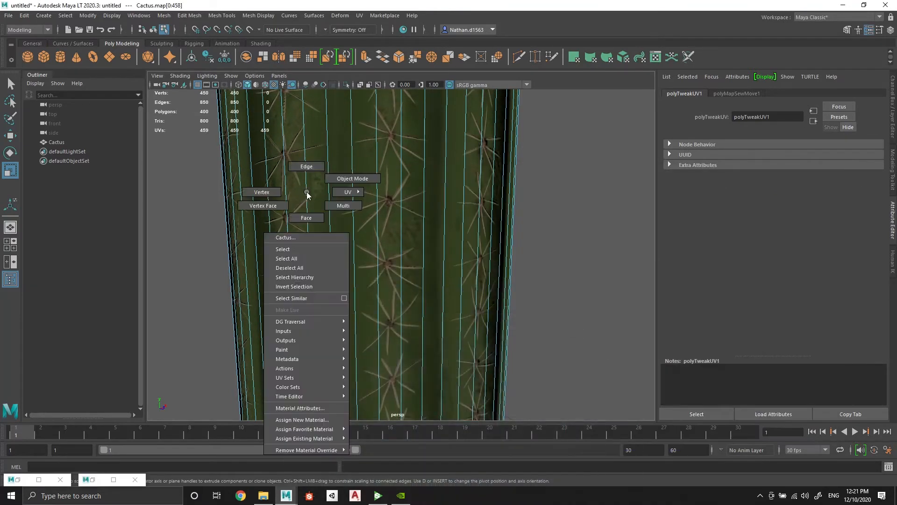
Switch back to Object Mode and select the cactus mesh
{"action": "left_click", "coordinate": [351, 179]}
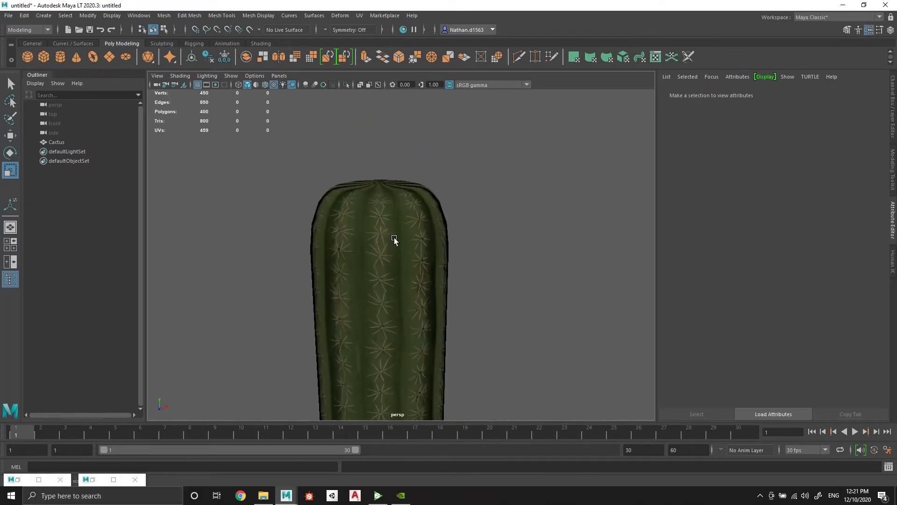
{"action": "left_click", "coordinate": [394, 239]}
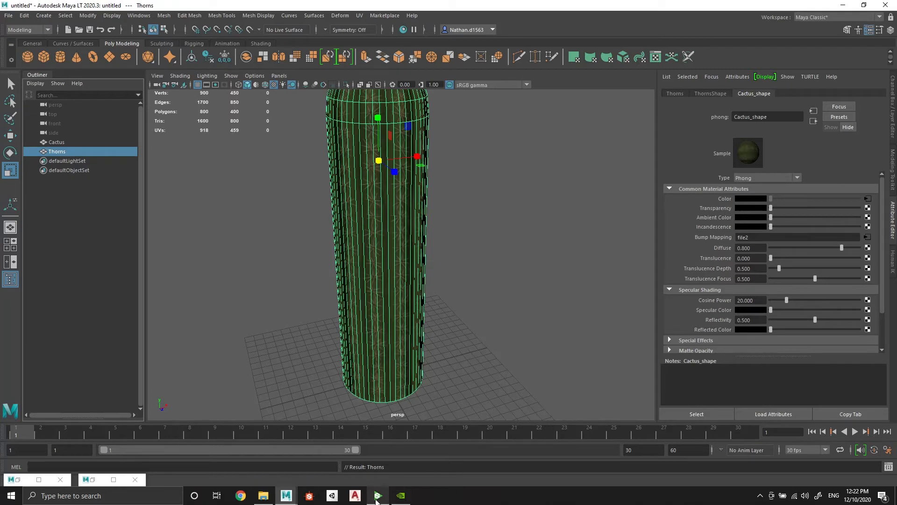
In Substance Player, set Get thorns separately and 2D Thorns to False
{"action": "left_click", "coordinate": [378, 496]}
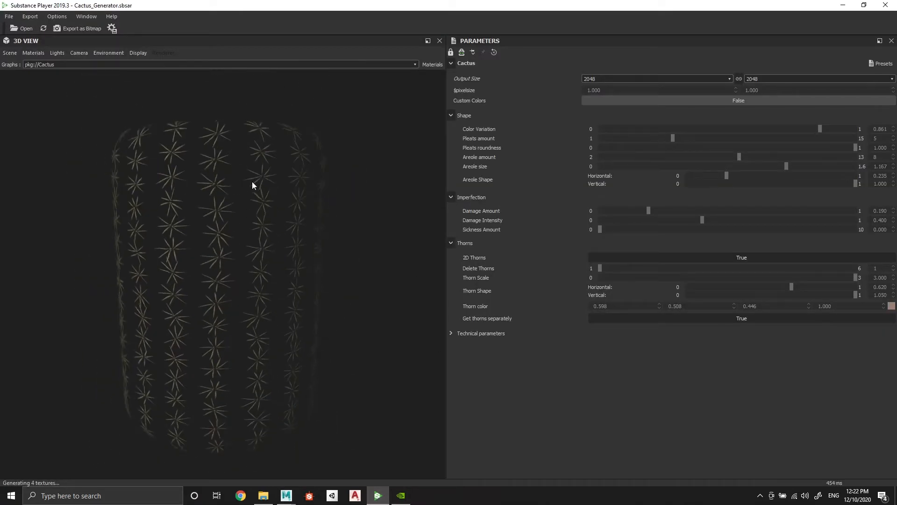
{"action": "left_click", "coordinate": [741, 318]}
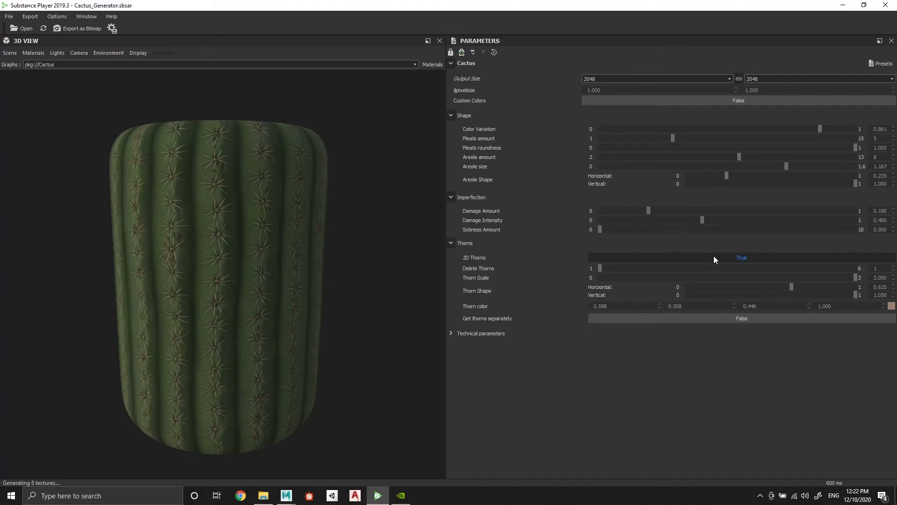
{"action": "left_click", "coordinate": [742, 257]}
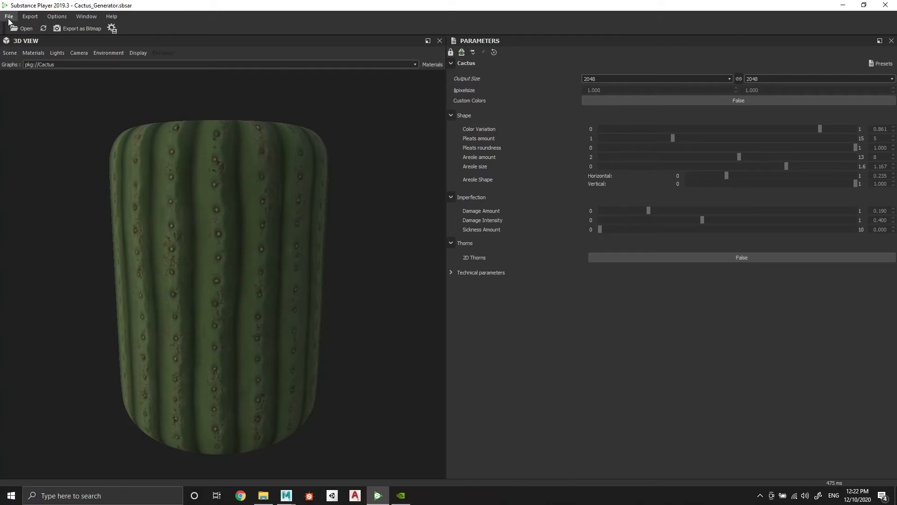
Export the bitmaps without the Opacity map into the Sample folder
{"action": "left_click", "coordinate": [80, 28]}
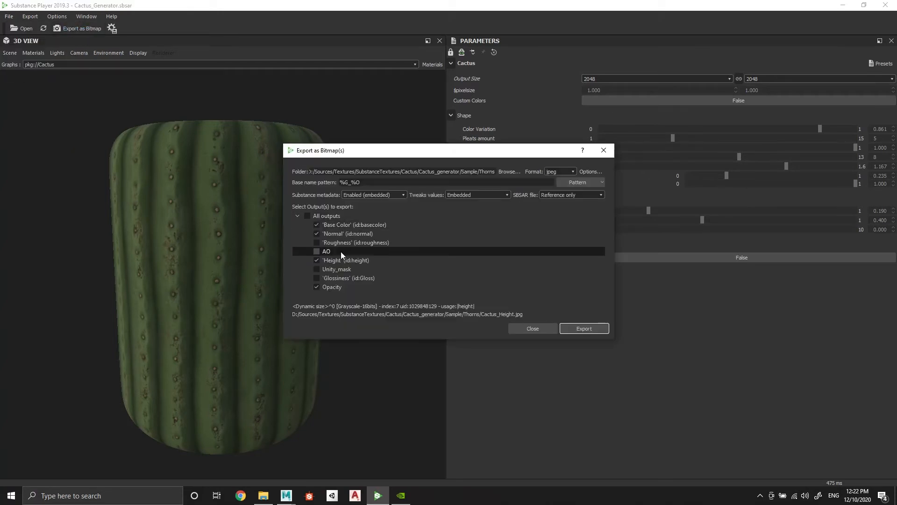
{"action": "left_click", "coordinate": [316, 286]}
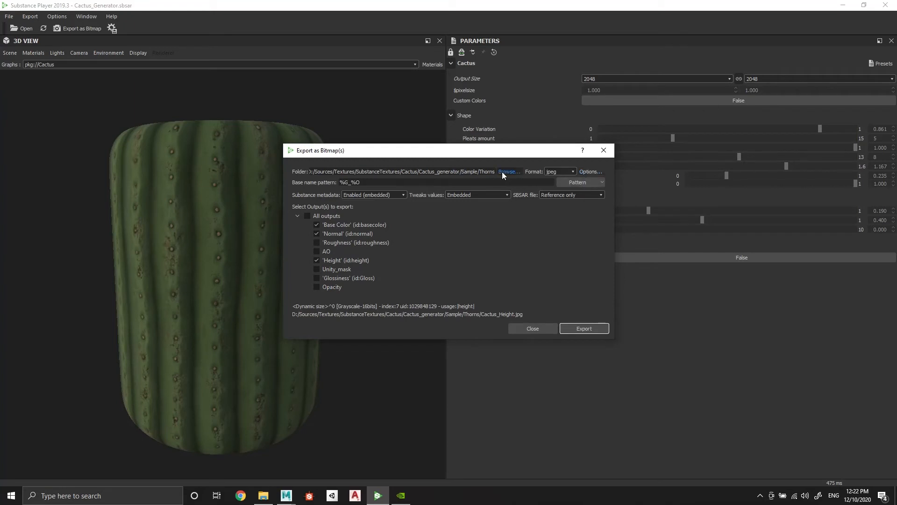
{"action": "left_click", "coordinate": [508, 171]}
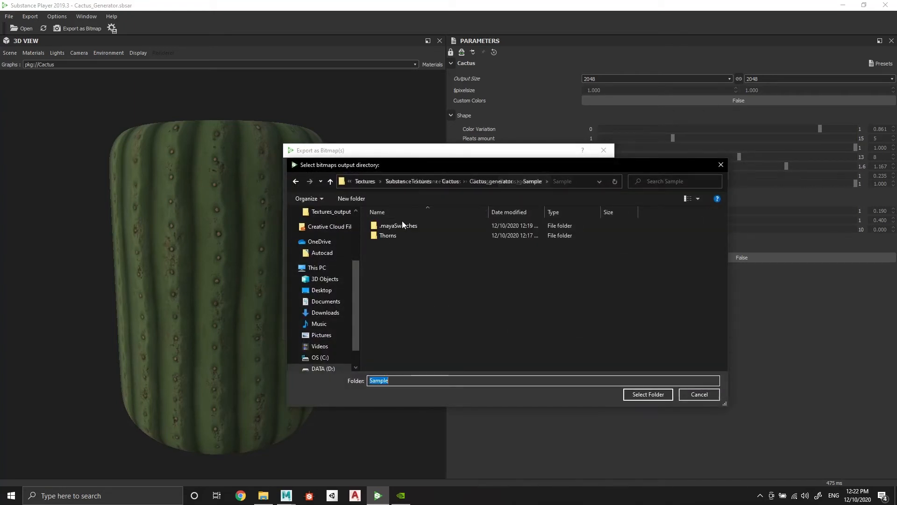
{"action": "left_click", "coordinate": [647, 395]}
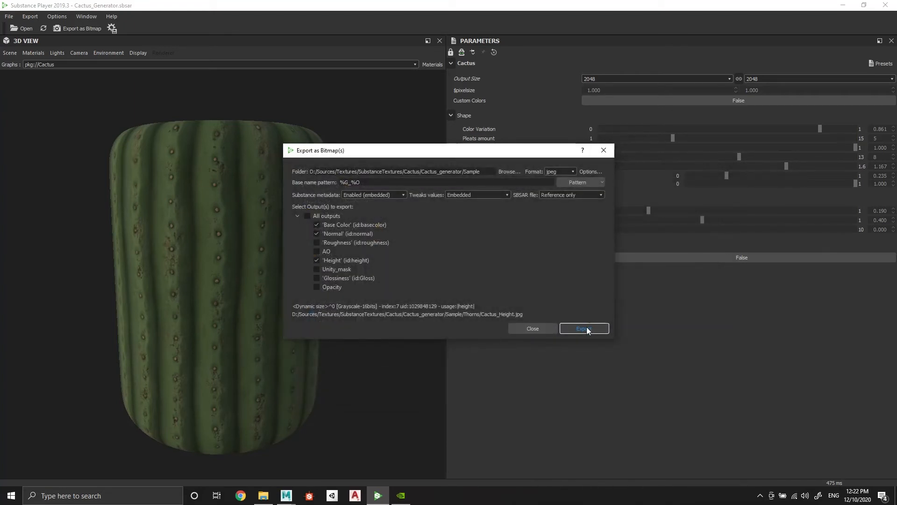
{"action": "left_click", "coordinate": [584, 328]}
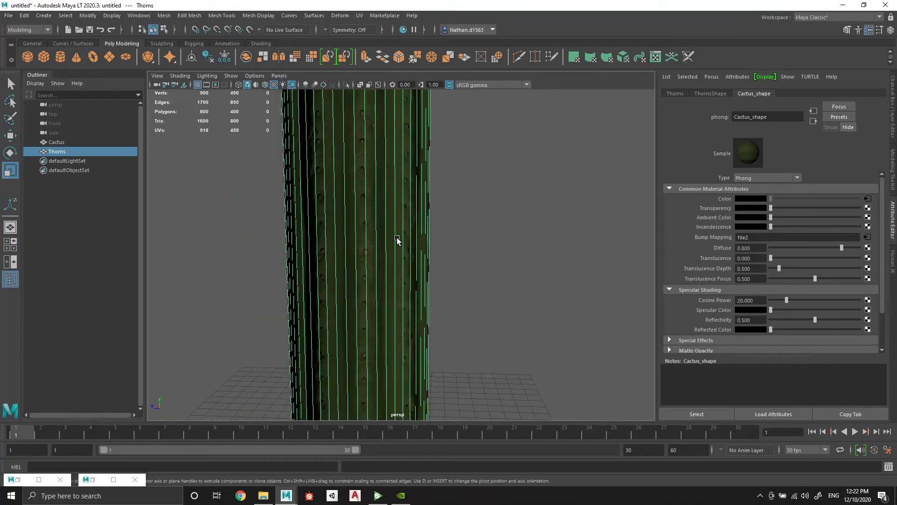
Assign a new Phong material to the Thorns mesh
{"action": "left_click", "coordinate": [521, 281]}
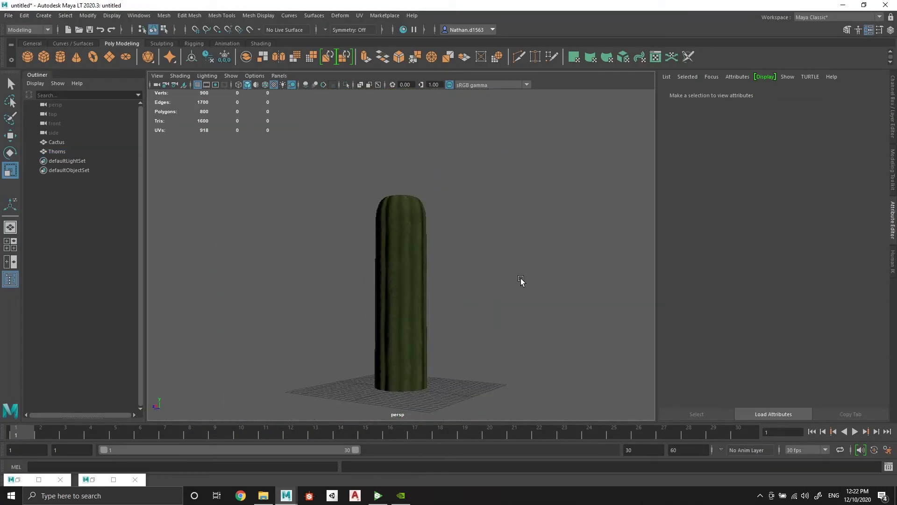
{"action": "left_click", "coordinate": [57, 151]}
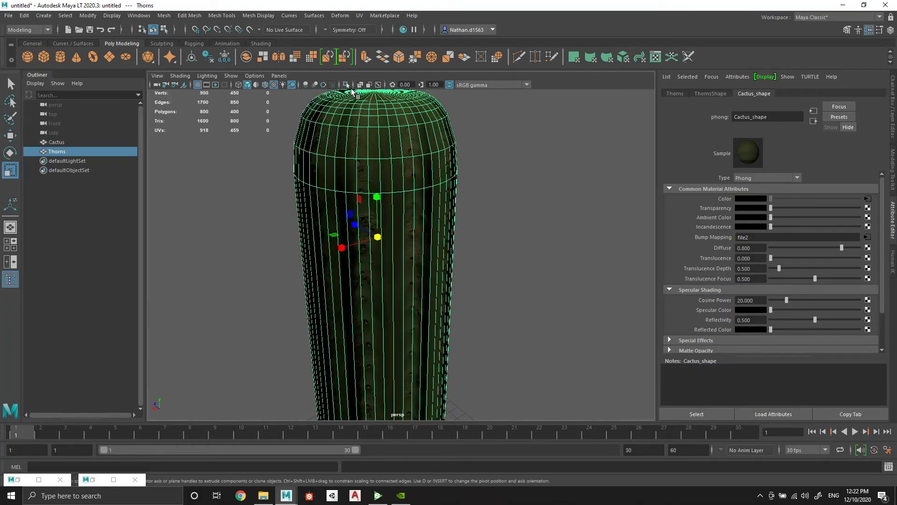
{"action": "right_click", "coordinate": [418, 191]}
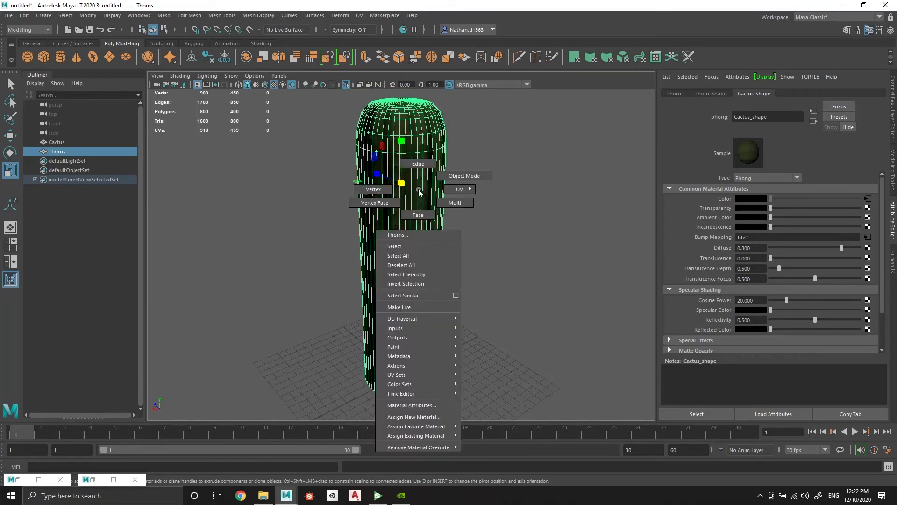
{"action": "mouse_move", "coordinate": [418, 416]}
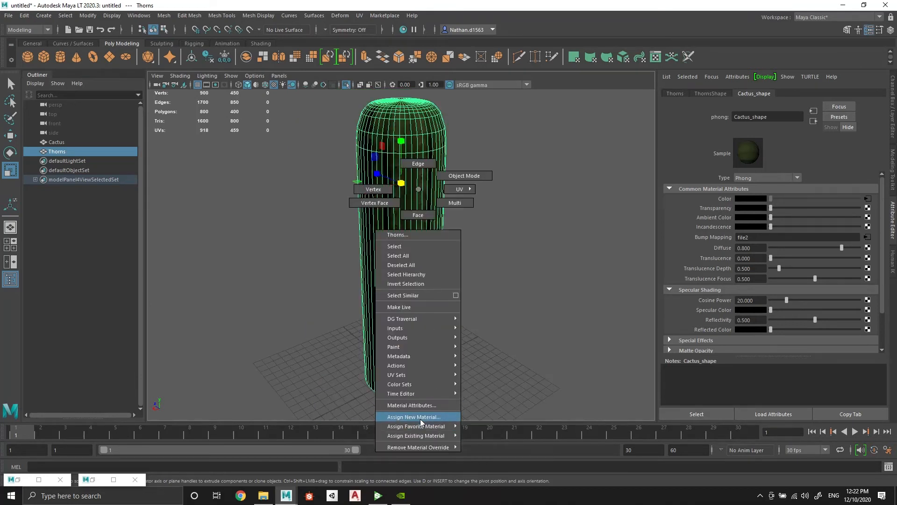
{"action": "left_click", "coordinate": [411, 417]}
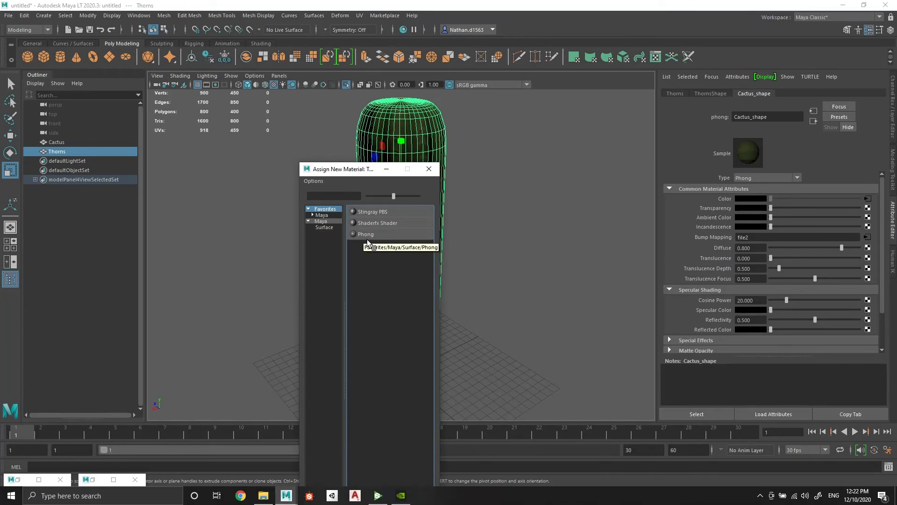
{"action": "left_click", "coordinate": [365, 234]}
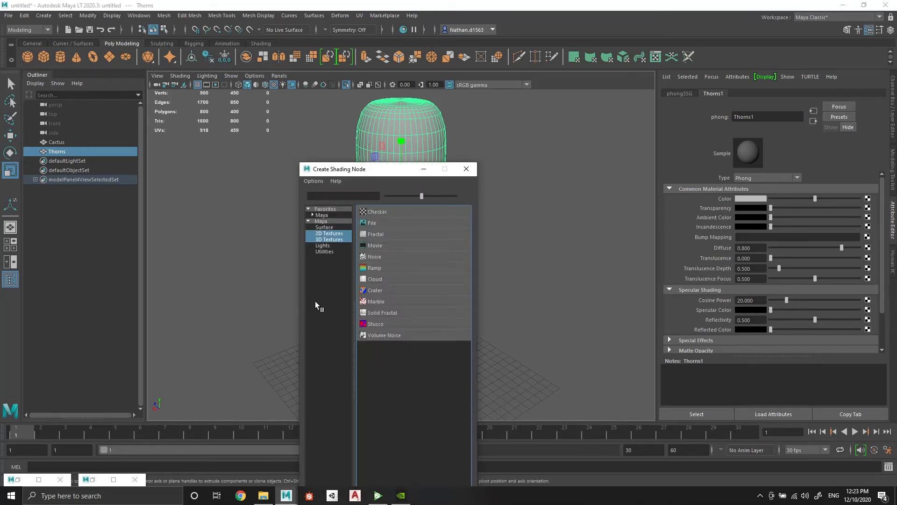
Connect thorn image file textures from the Thorns folder to Color and Bump Mapping
{"action": "left_click", "coordinate": [369, 222]}
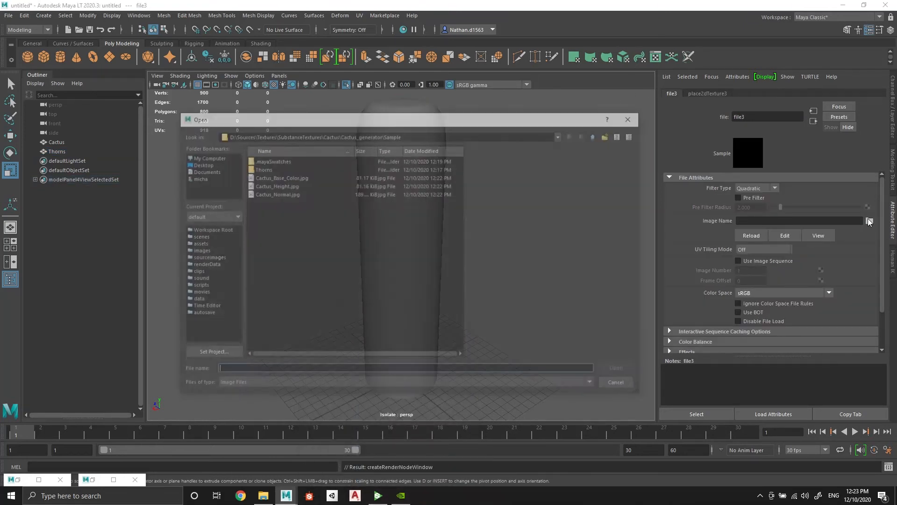
{"action": "double_click", "coordinate": [263, 170]}
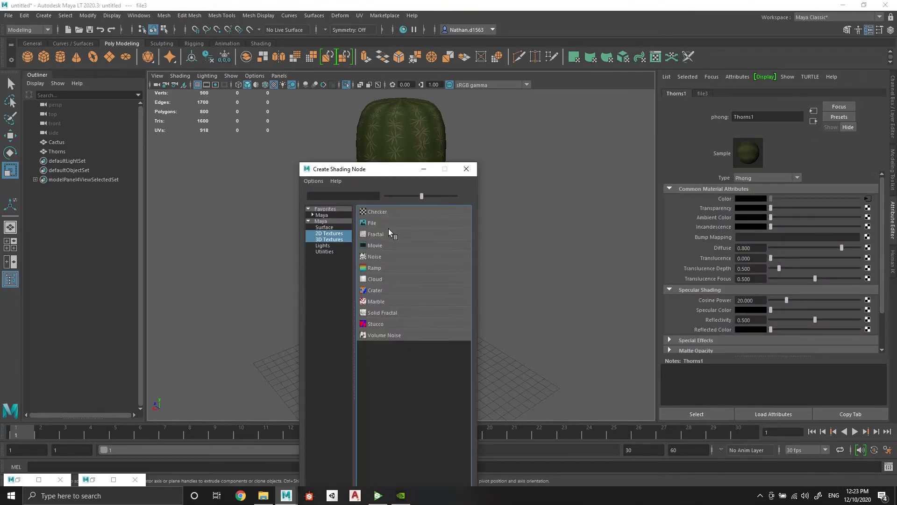
{"action": "left_click", "coordinate": [372, 223]}
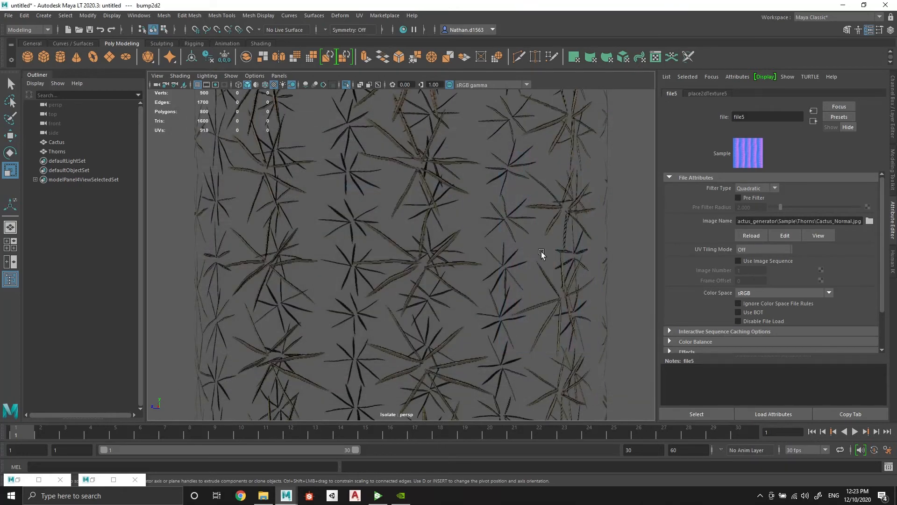
{"action": "left_click", "coordinate": [828, 292]}
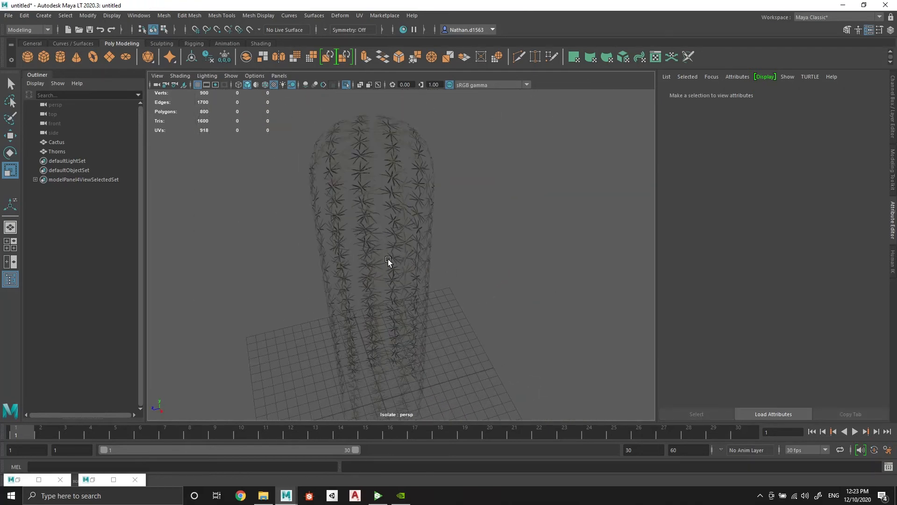
Isolate the Cactus mesh and add a texture deformer to it
{"action": "left_click", "coordinate": [57, 151]}
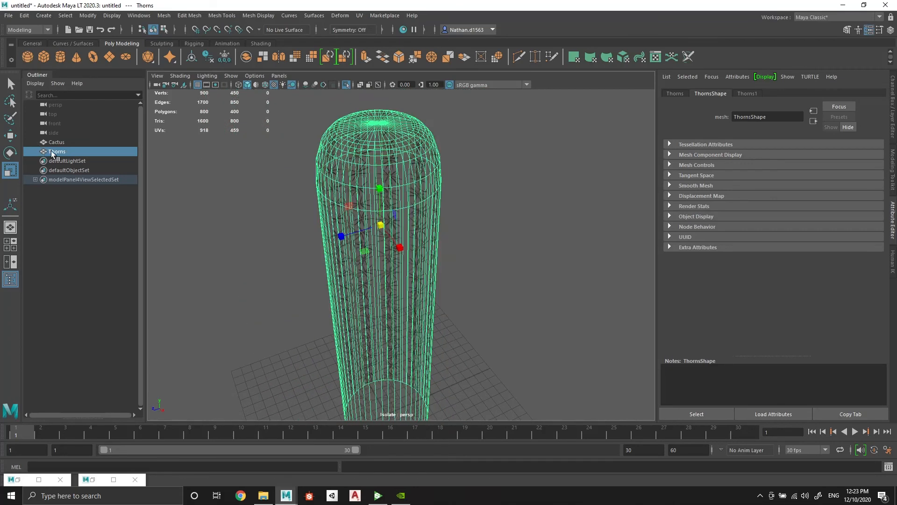
{"action": "left_click", "coordinate": [56, 142]}
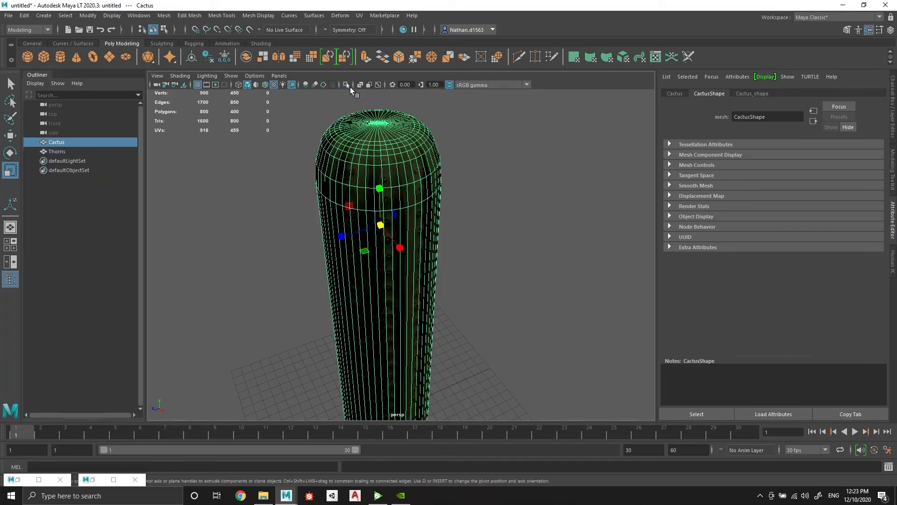
{"action": "left_click", "coordinate": [345, 84]}
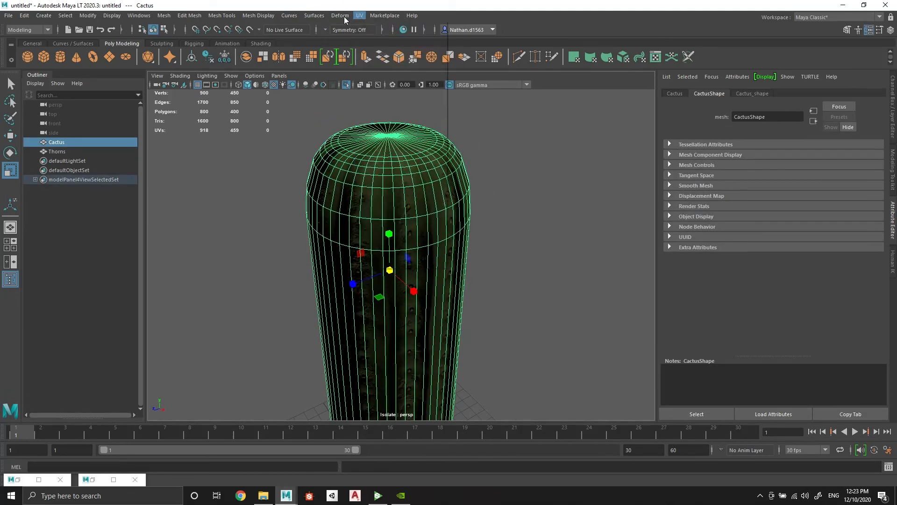
{"action": "left_click", "coordinate": [339, 15]}
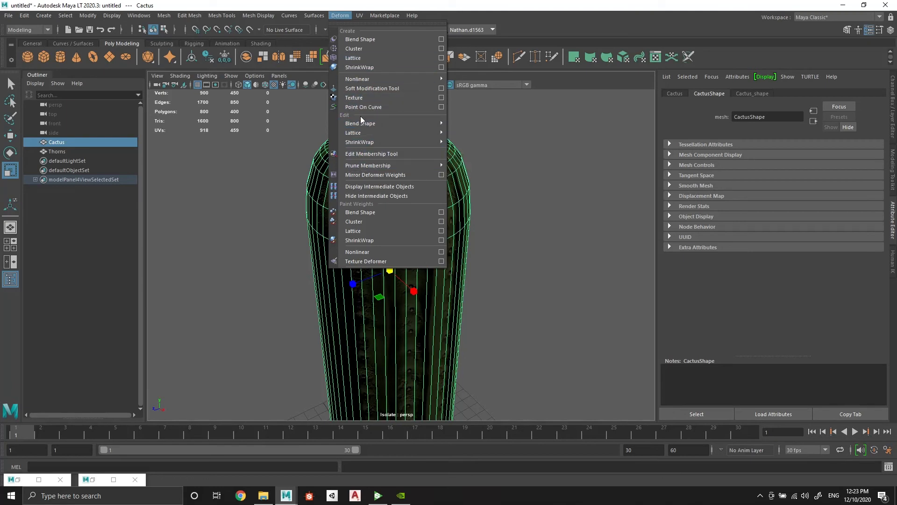
{"action": "left_click", "coordinate": [366, 261]}
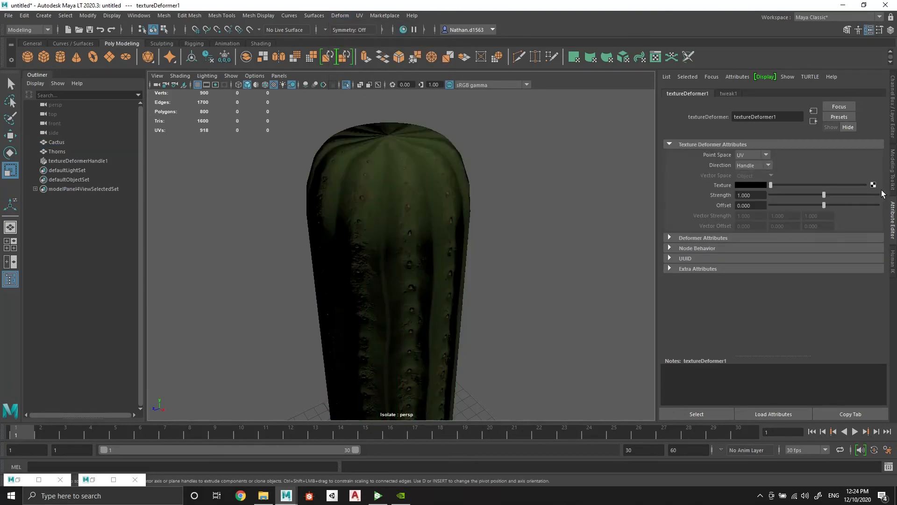
Drive the deformer with Cactus_Height.jpg and set its Direction to Normal
{"action": "left_click", "coordinate": [872, 185]}
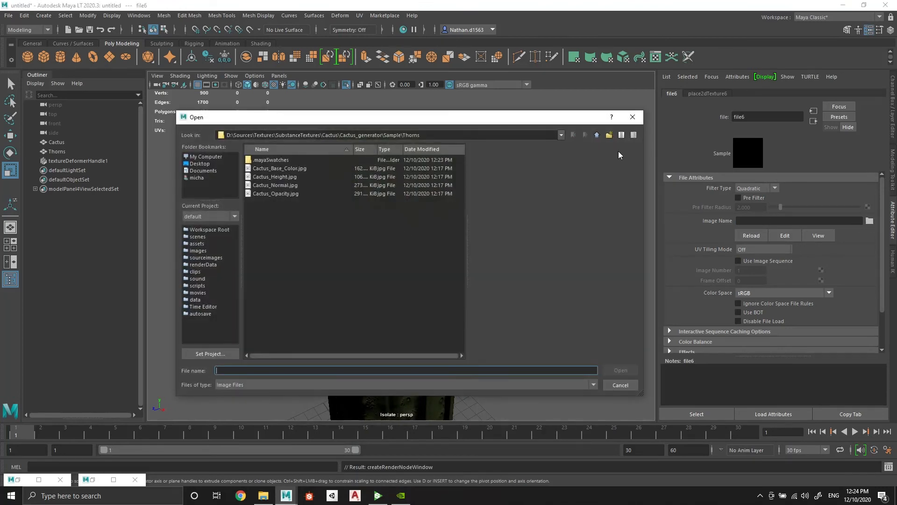
{"action": "left_click", "coordinate": [275, 186]}
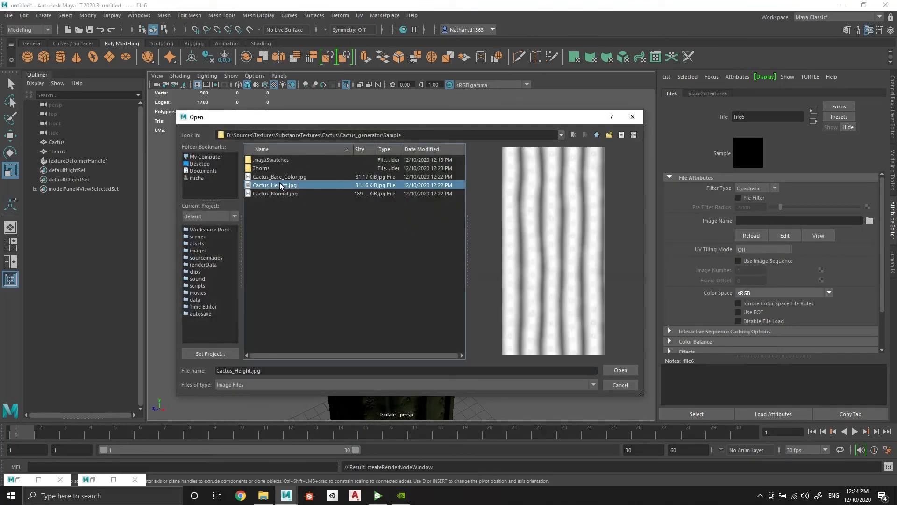
{"action": "left_click", "coordinate": [620, 370]}
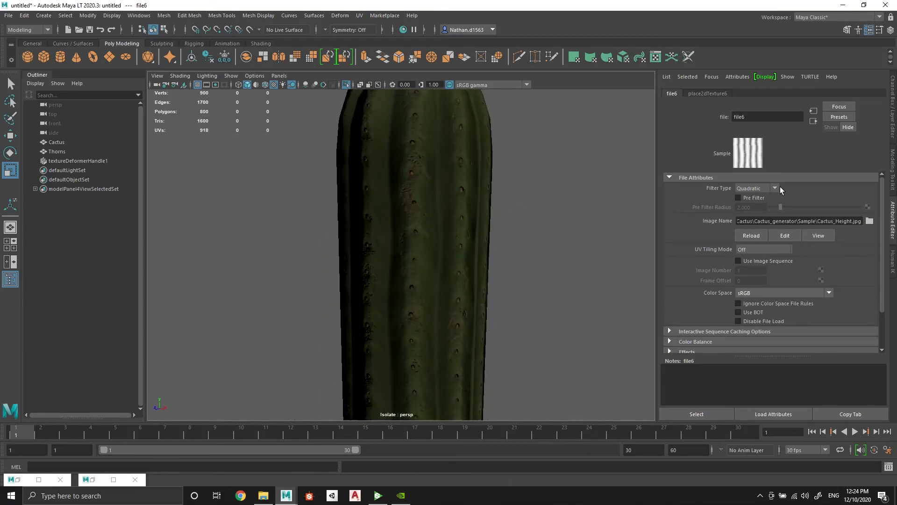
{"action": "mouse_move", "coordinate": [794, 207]}
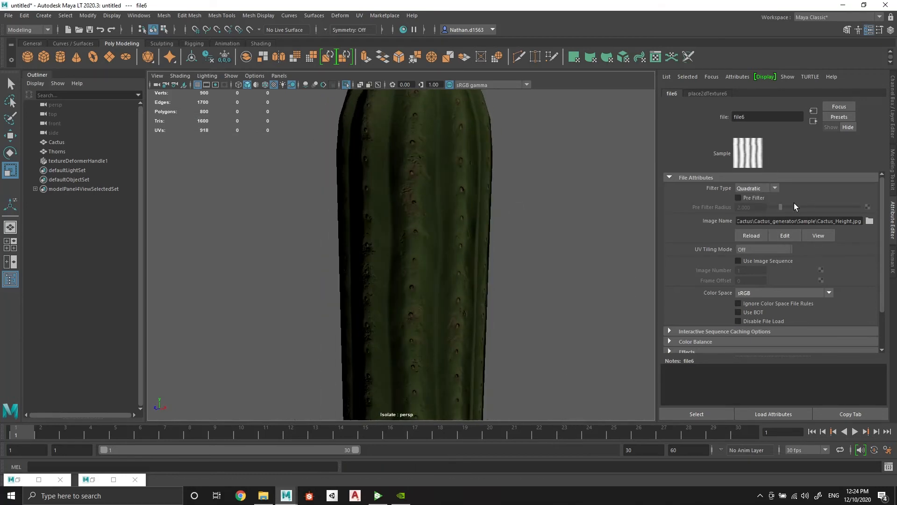
{"action": "left_click", "coordinate": [687, 93]}
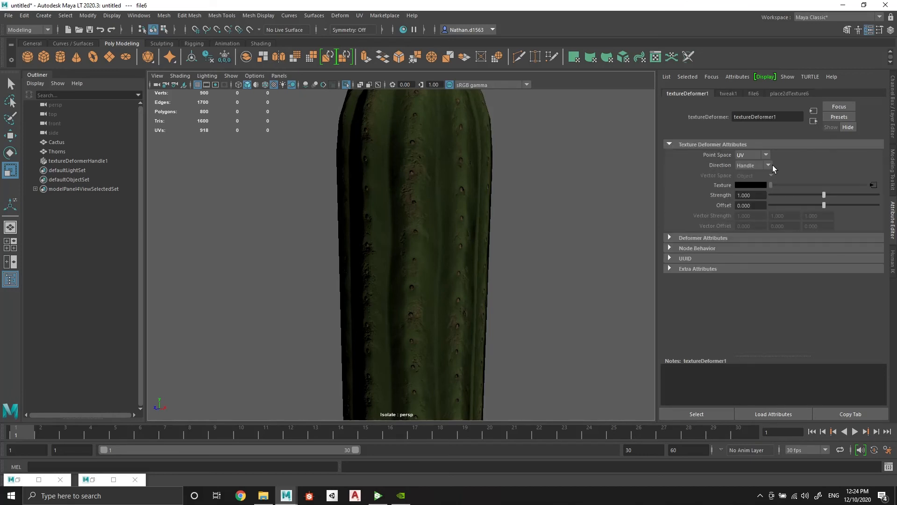
{"action": "left_click", "coordinate": [767, 166]}
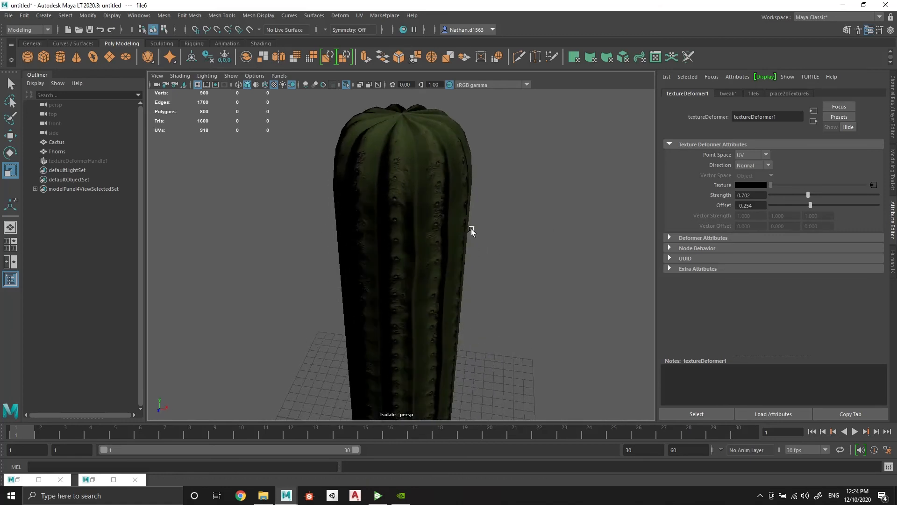
{"action": "scroll", "scroll_direction": "up", "scroll_amount": 3}
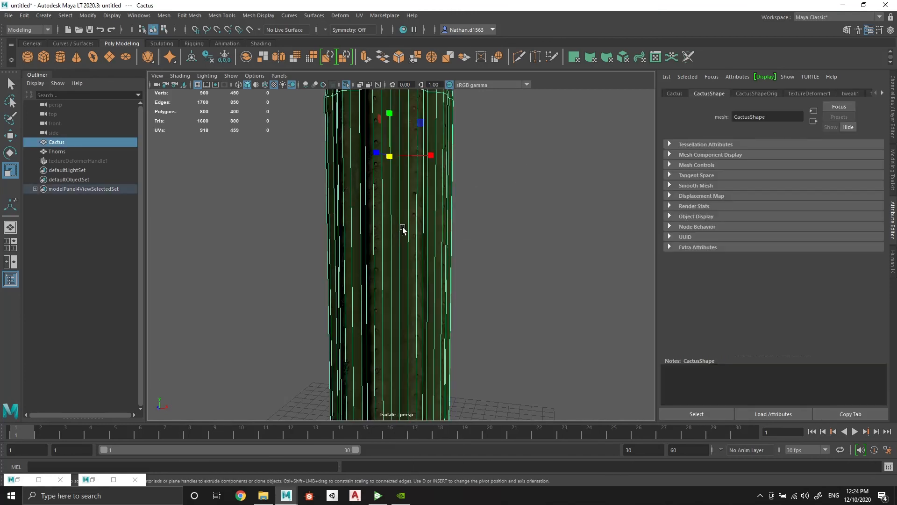
Add a texture deformer to the Thorns mesh
{"action": "left_click", "coordinate": [57, 151]}
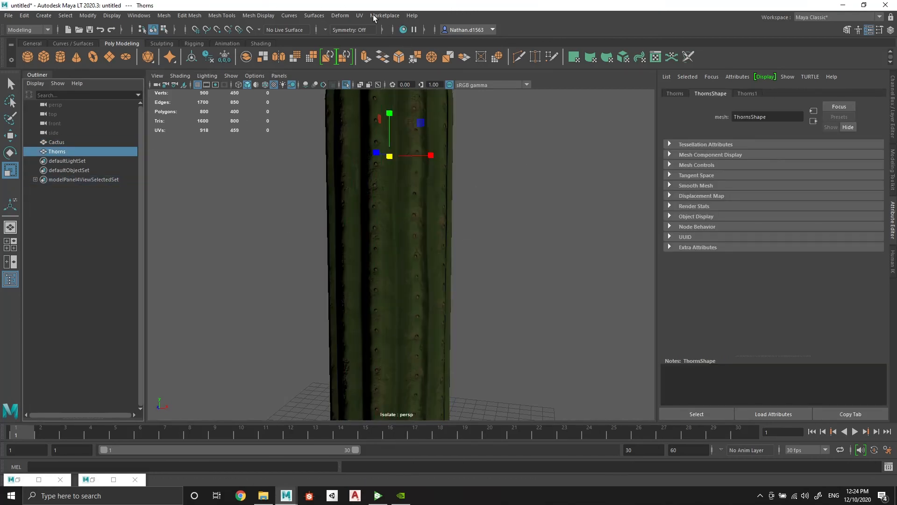
{"action": "left_click", "coordinate": [340, 15]}
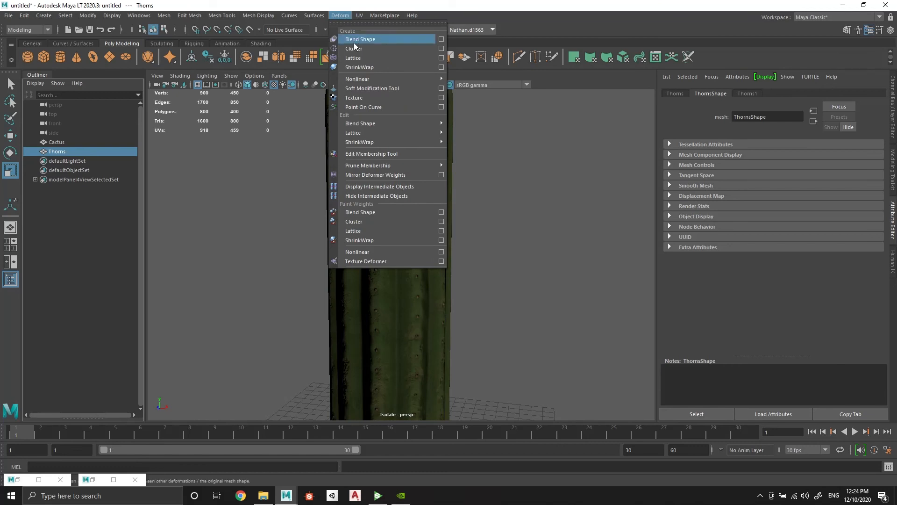
{"action": "left_click", "coordinate": [366, 261]}
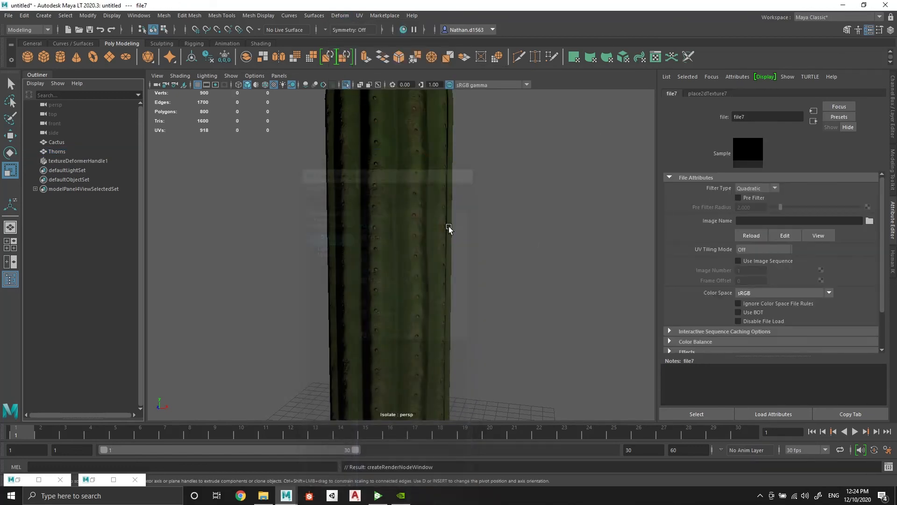
Drive the Thorns deformer with Cactus_Height.jpg along normals, then deselect
{"action": "left_click", "coordinate": [870, 220]}
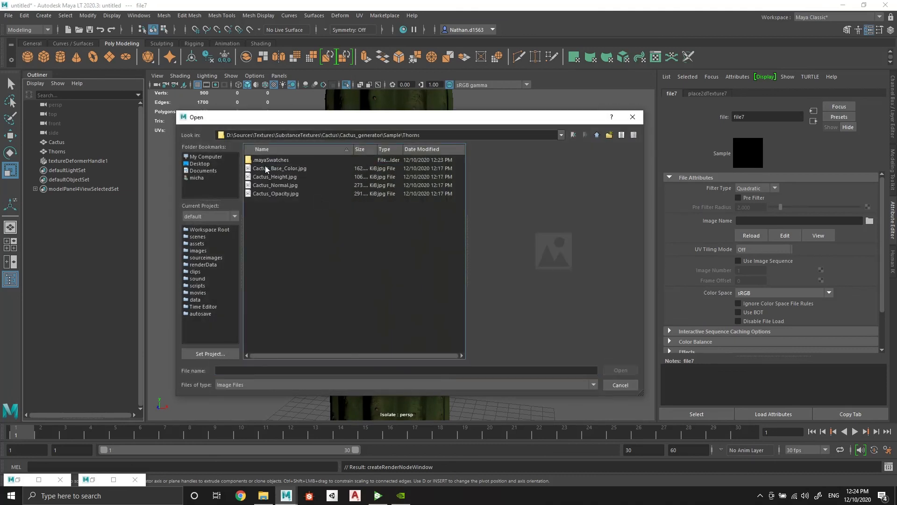
{"action": "left_click", "coordinate": [276, 176]}
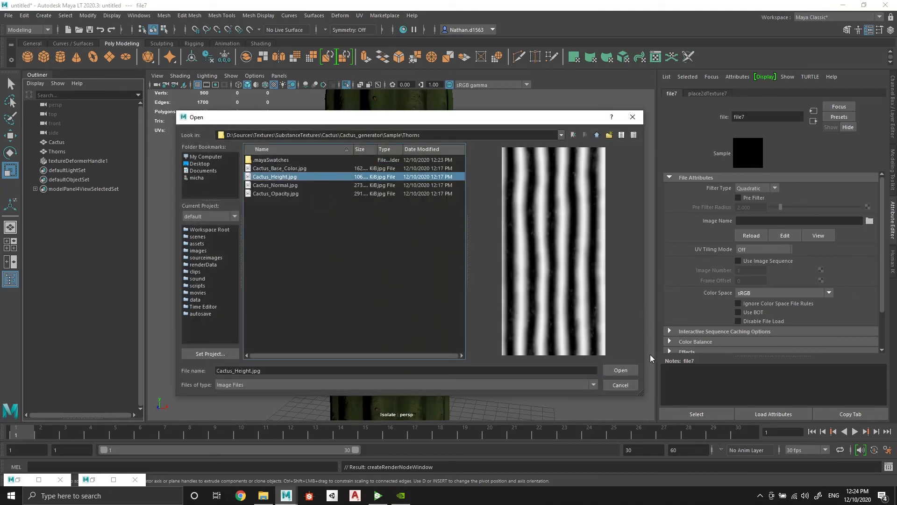
{"action": "left_click", "coordinate": [620, 370]}
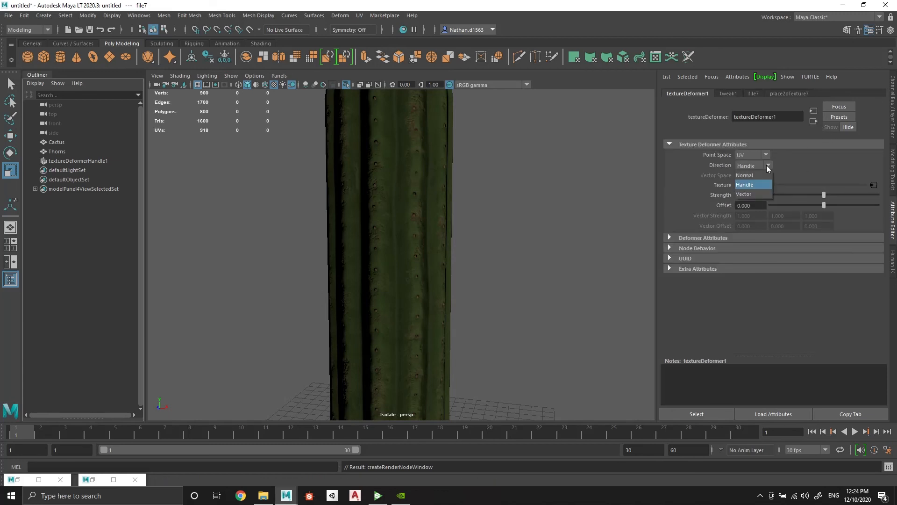
{"action": "left_click", "coordinate": [745, 176]}
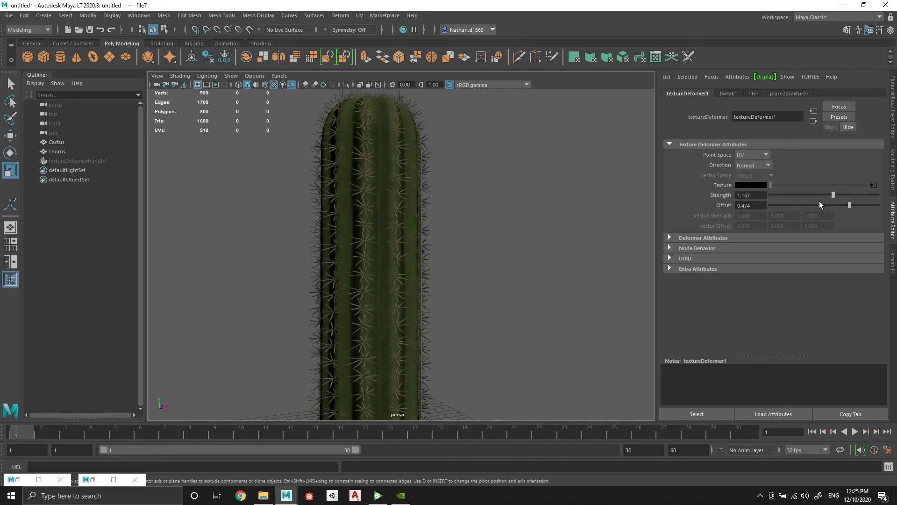
{"action": "left_click", "coordinate": [525, 251]}
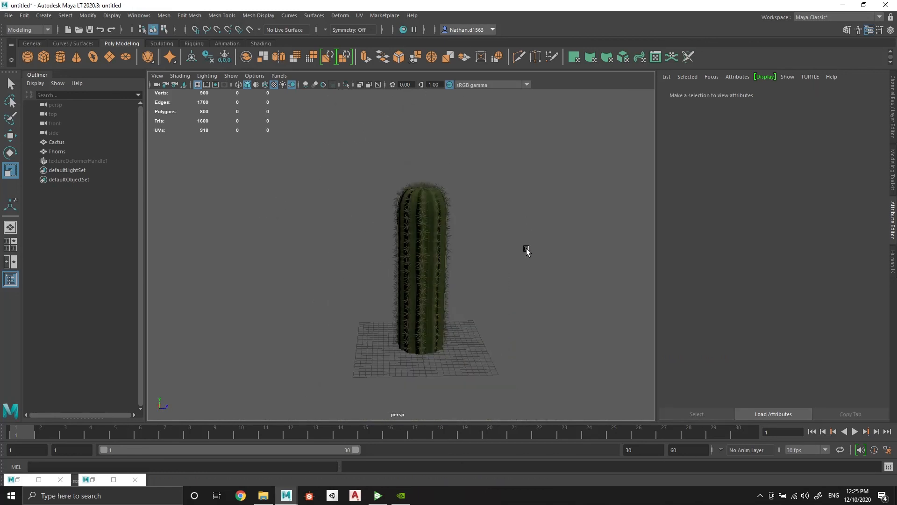